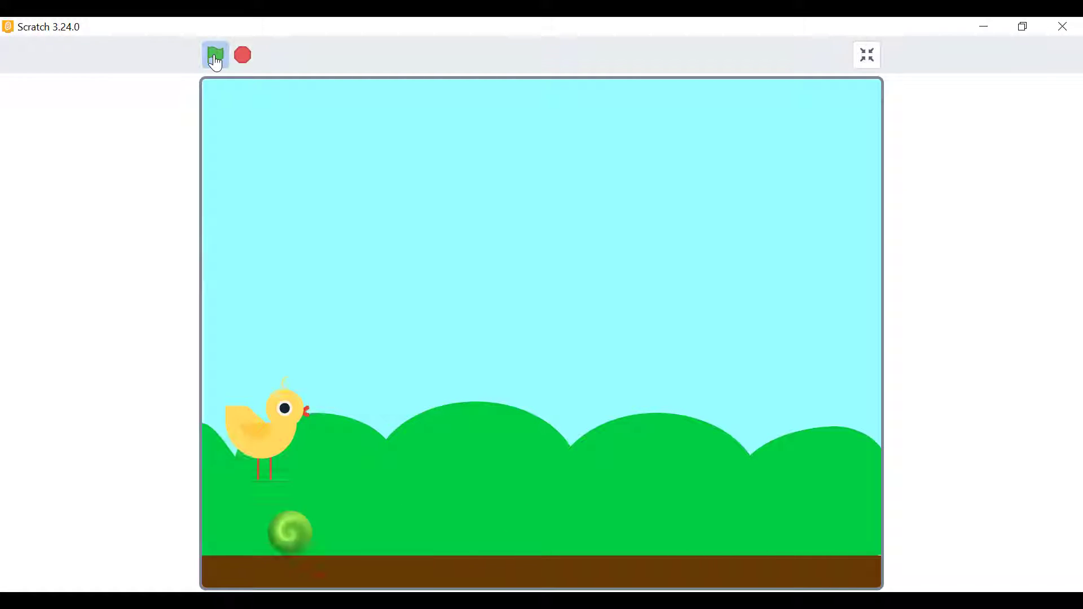
Run the chick-and-ball and dinosaur demos full screen, then leave full-screen player mode.
left_click(214, 54)
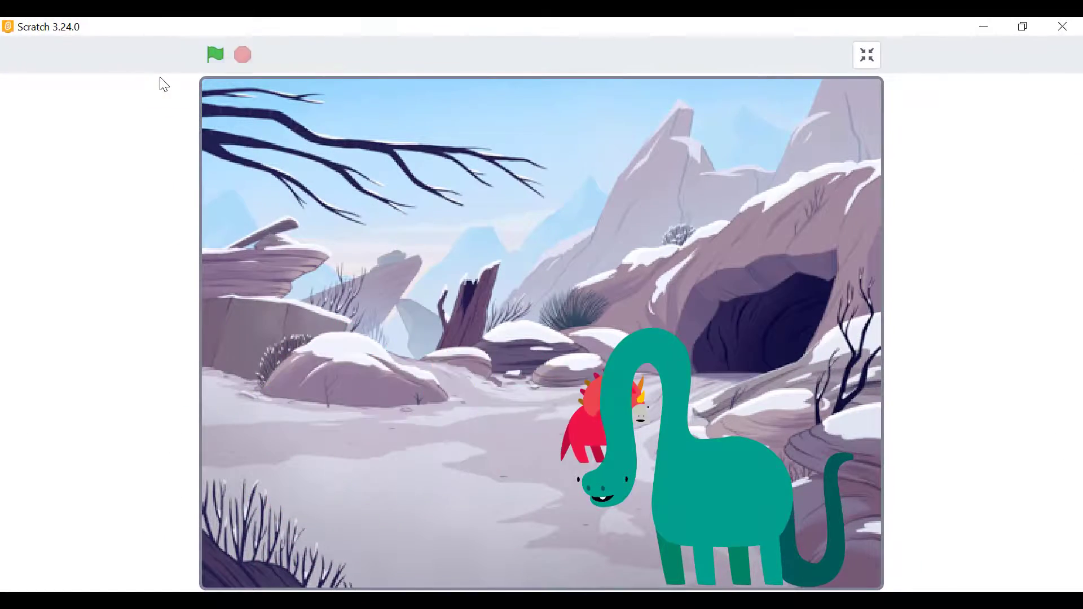
left_click(214, 54)
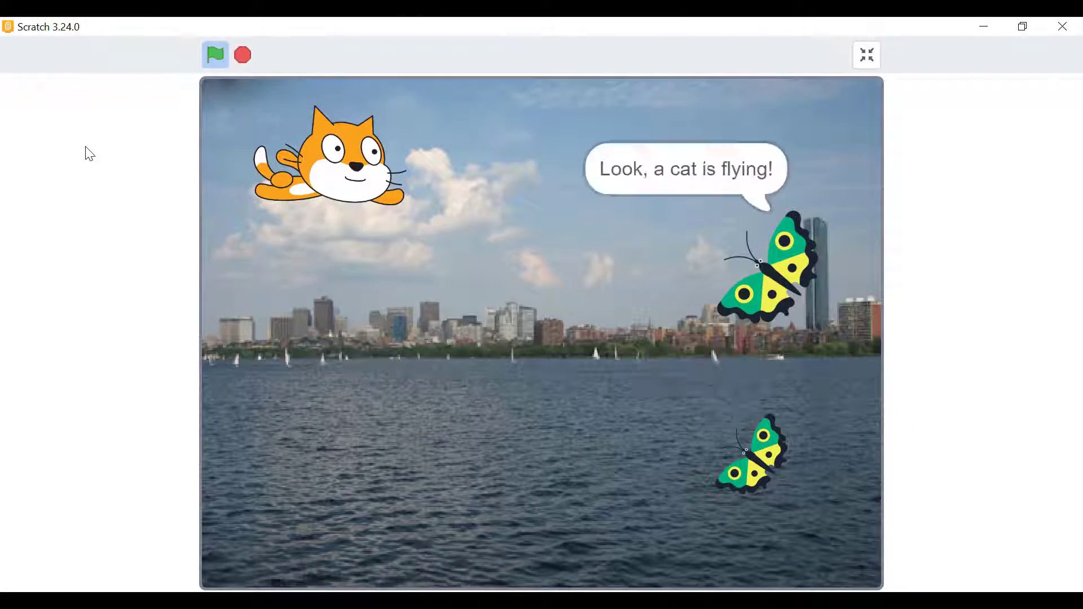
left_click(865, 54)
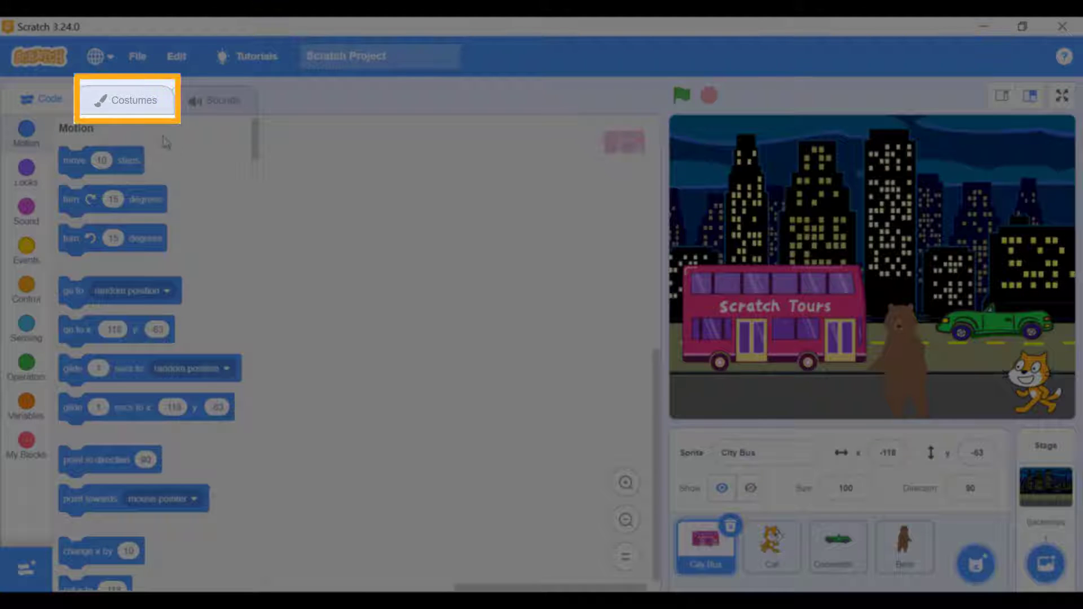
Review the City Bus-a and City Bus-b costumes on the Costumes tab.
left_click(128, 99)
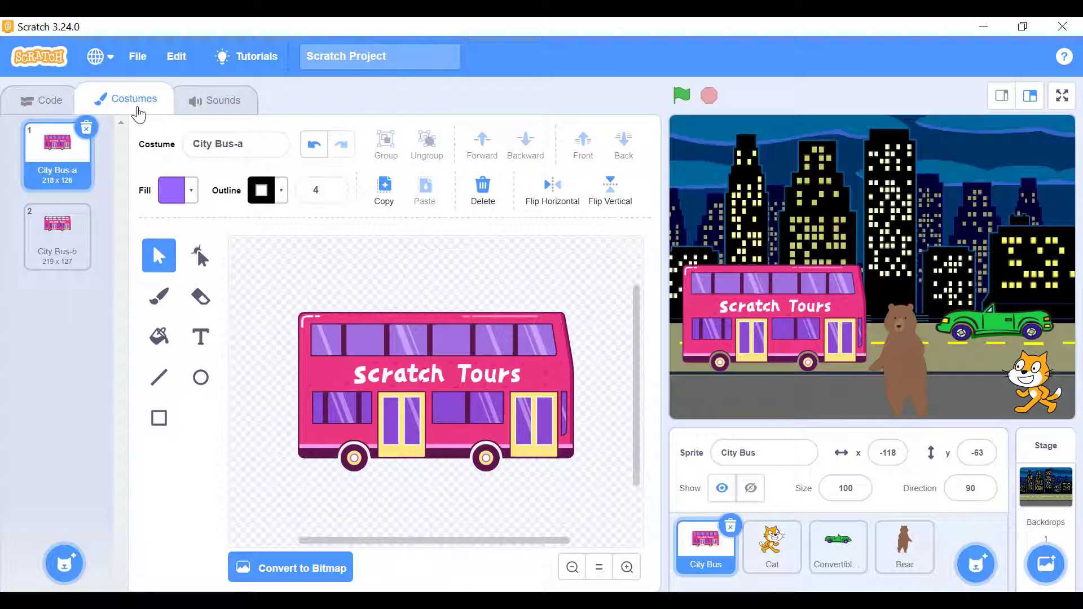
mouse_move(93, 201)
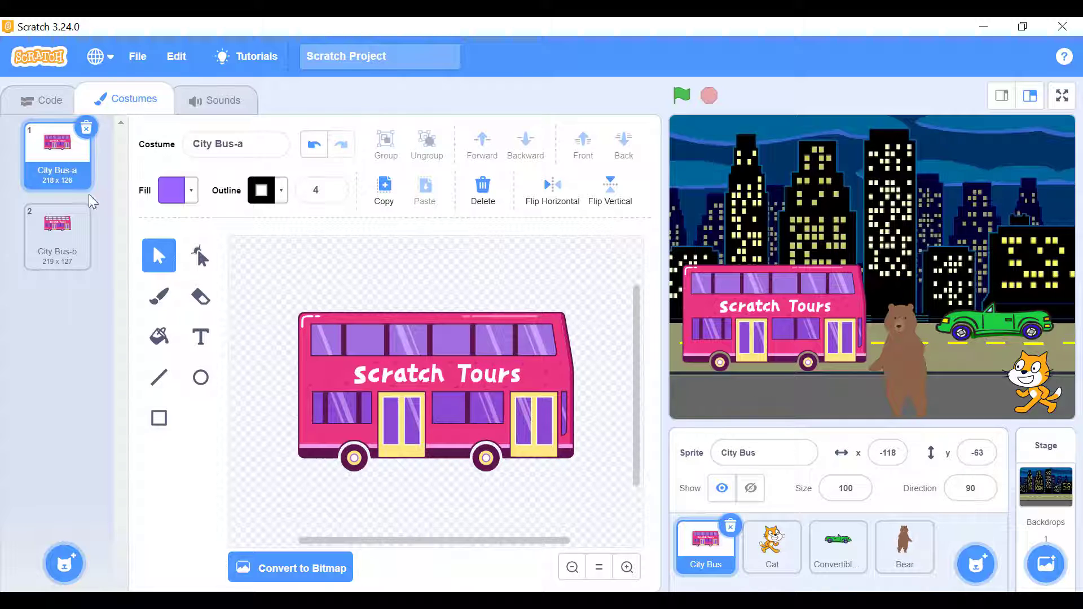
left_click(57, 234)
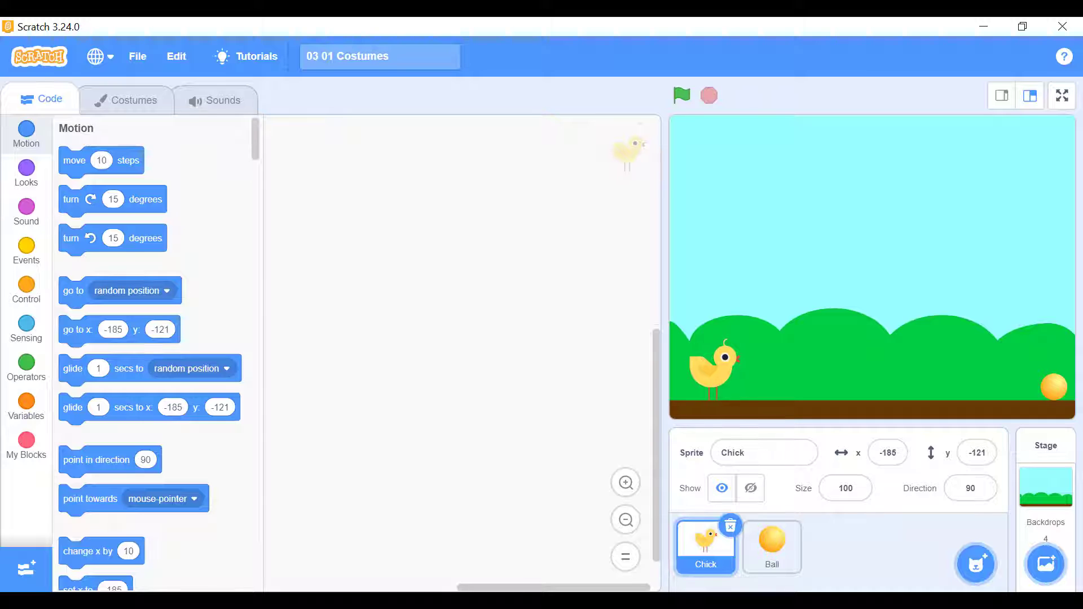
Review the Stage's backdrops, showing Boardwalk and returning to Blue Sky.
left_click(1044, 484)
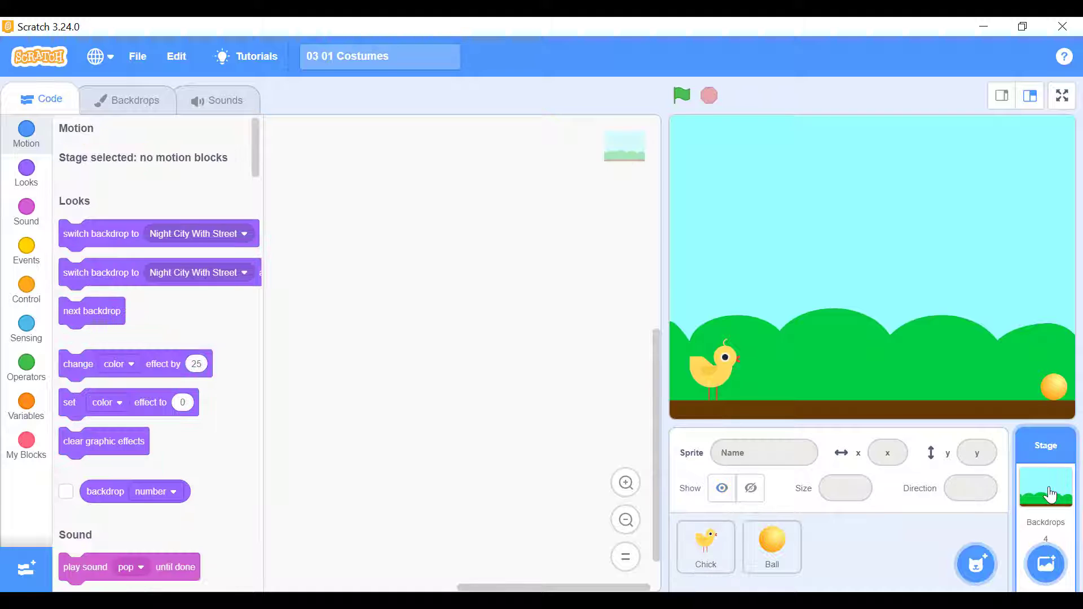
left_click(127, 100)
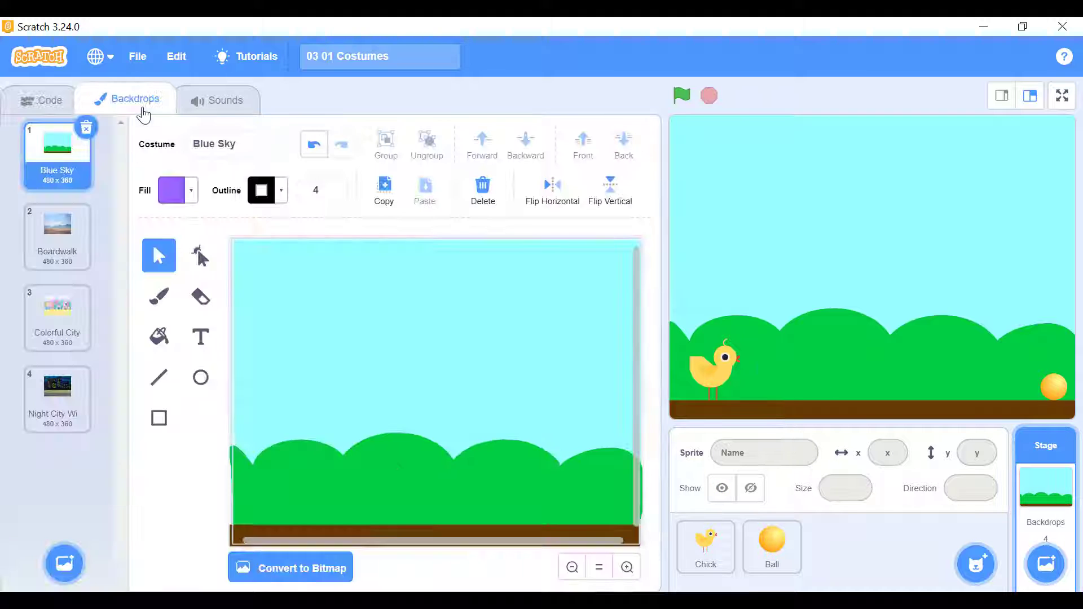
left_click(58, 228)
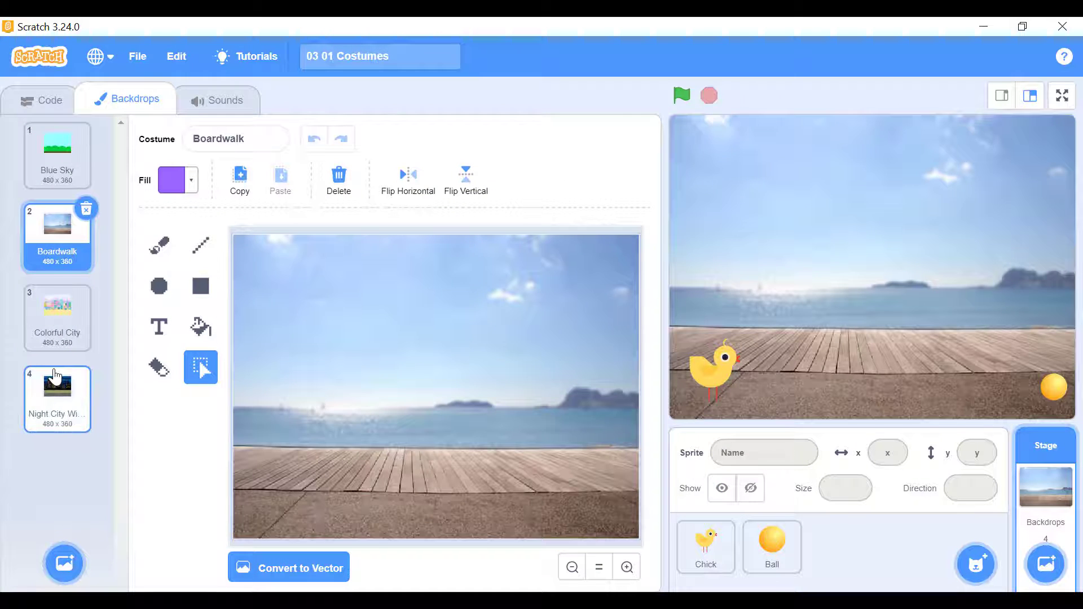
left_click(57, 151)
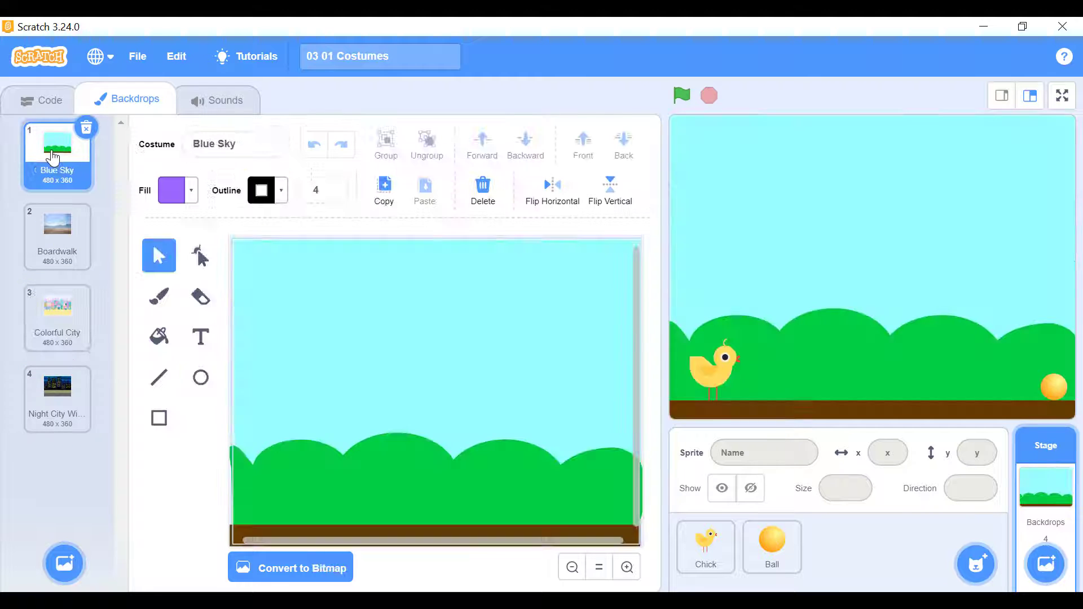
left_click(48, 100)
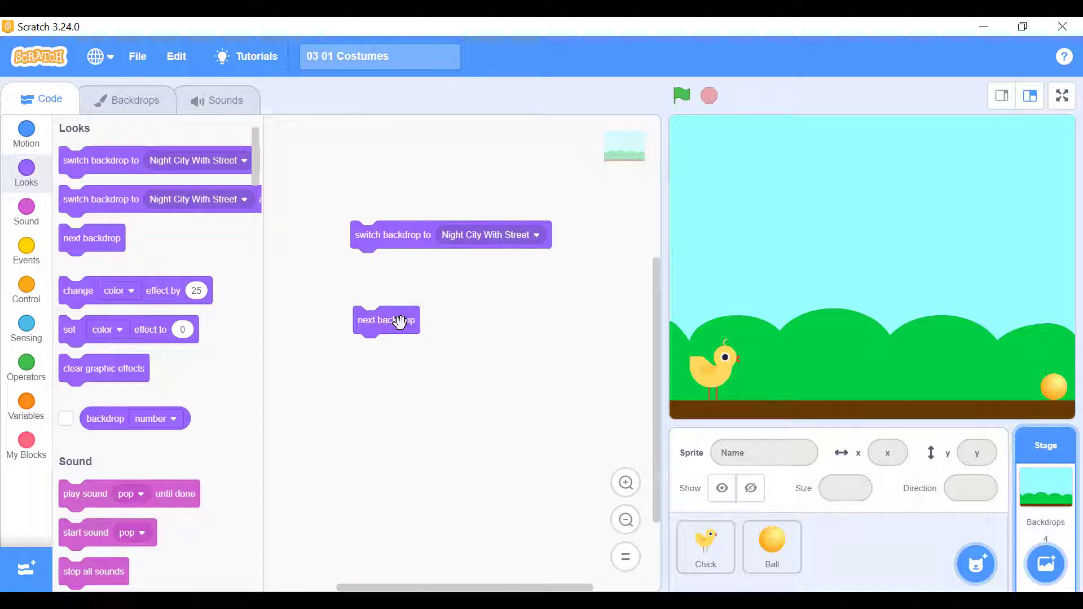
Run the Stage's switch-backdrop and next-backdrop blocks to cycle the scenery.
left_click(392, 234)
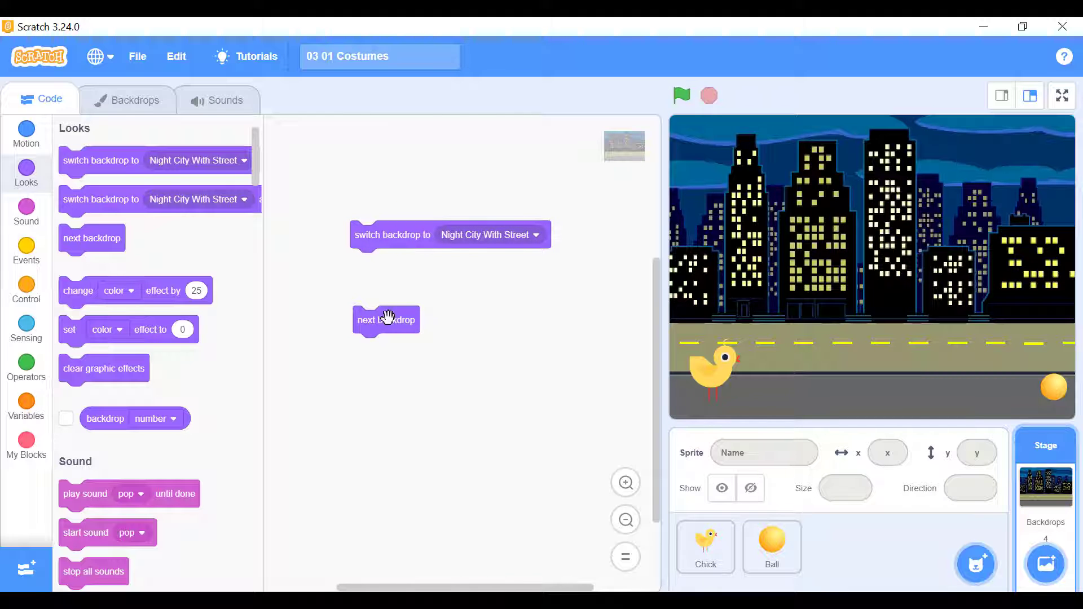
left_click(385, 319)
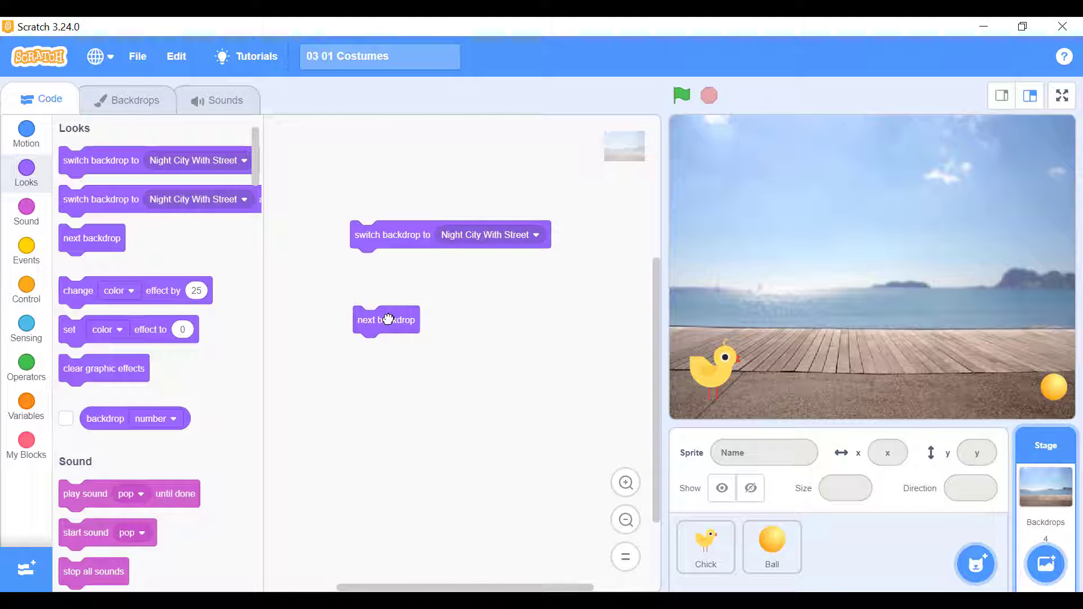
left_click(385, 319)
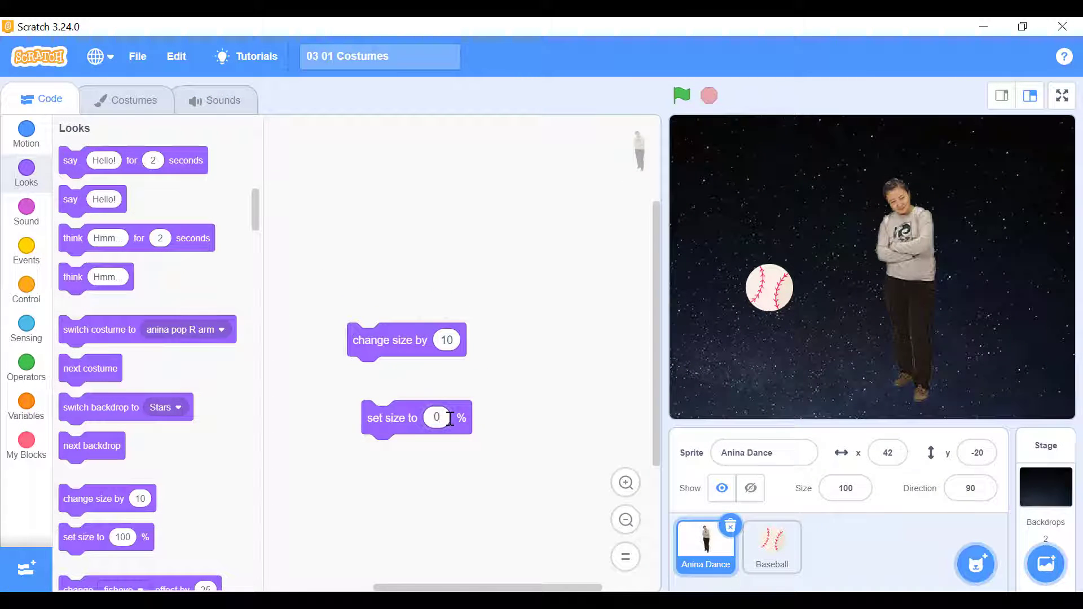
Edit the set size percentage value on the Anina Dance sprite's block.
left_click(392, 417)
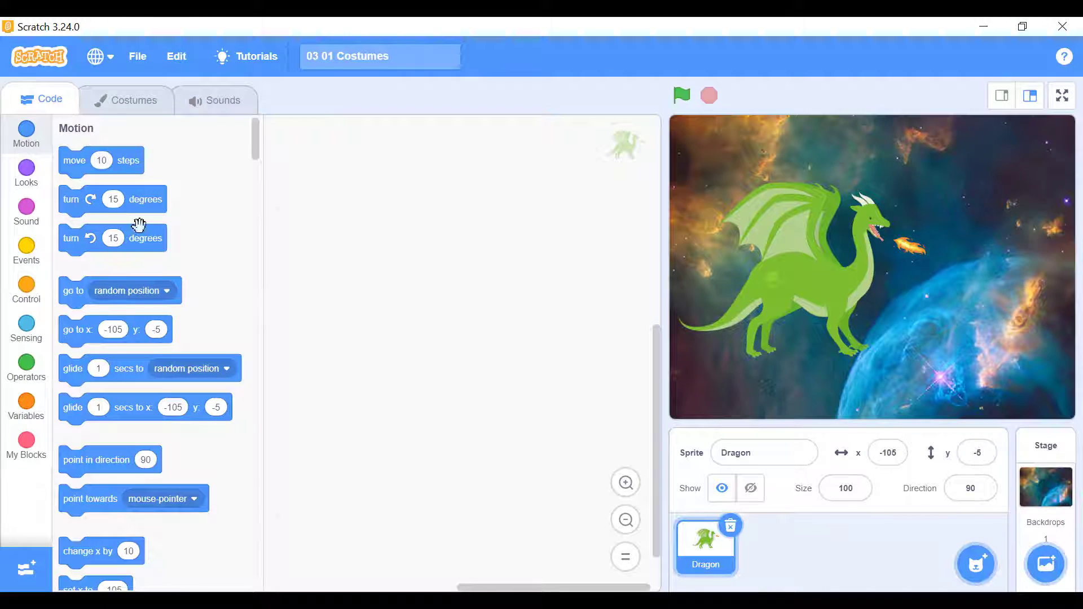
Bring up the Looks category and scroll to the show and hide blocks.
left_click(26, 171)
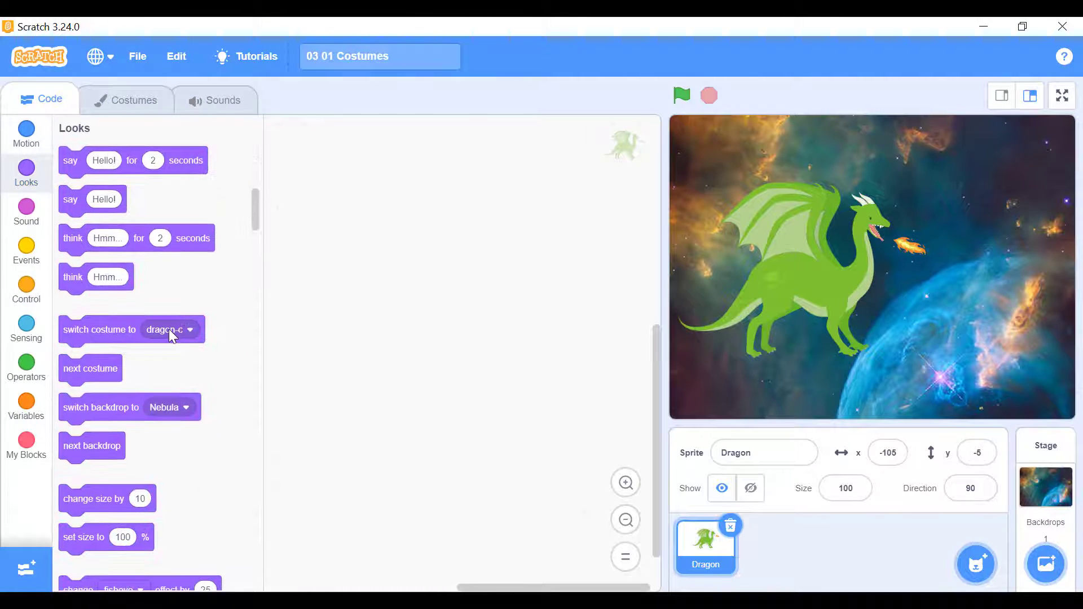
scroll("down", 3)
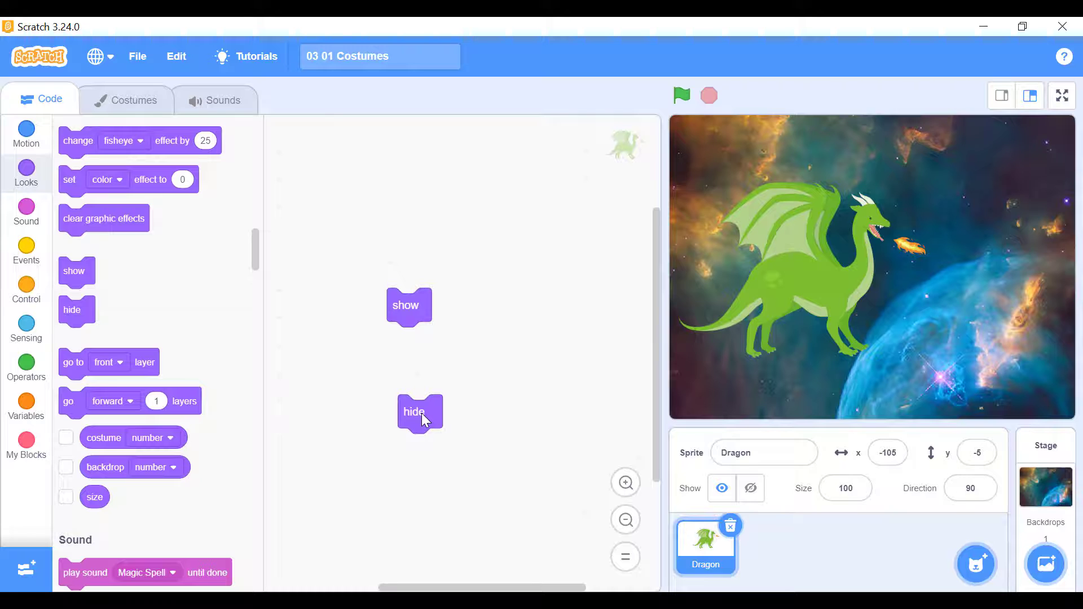
mouse_move(478, 467)
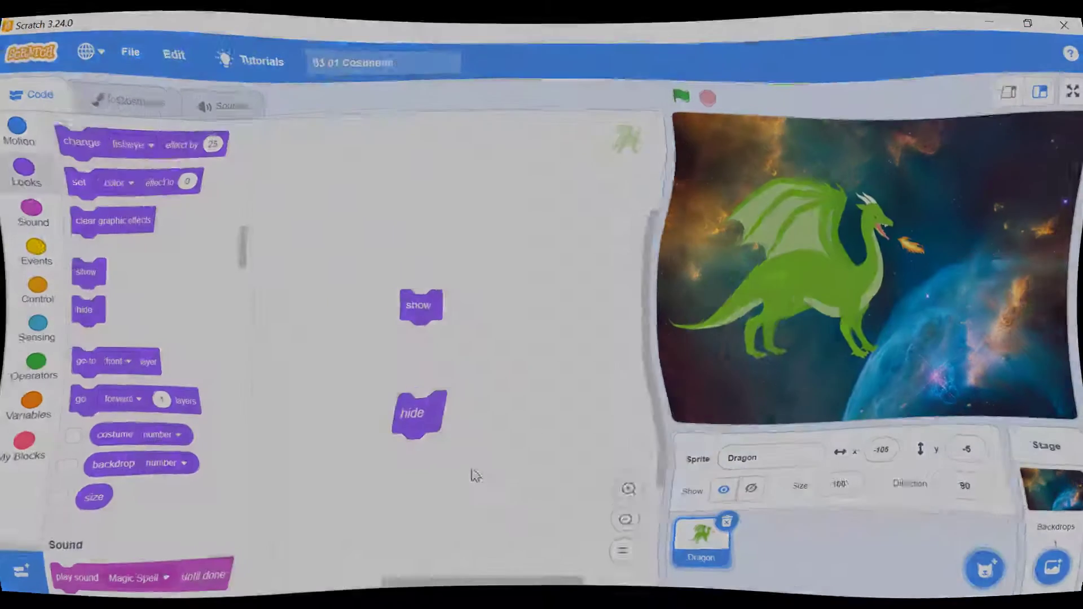
Run the dinosaur and flying cat demos full screen, then return to the editor.
left_click(1071, 90)
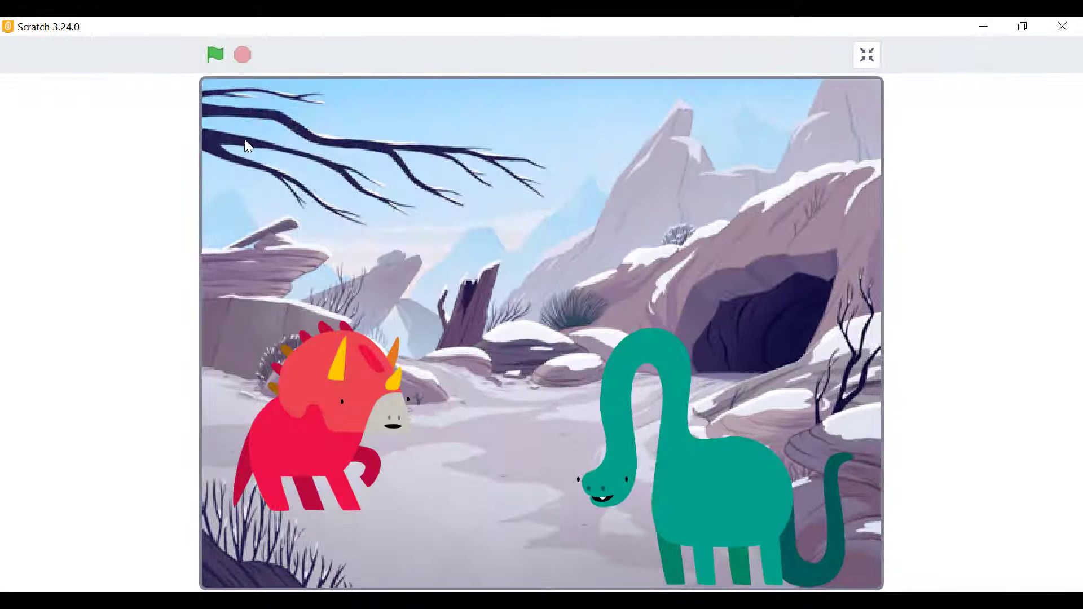
left_click(215, 54)
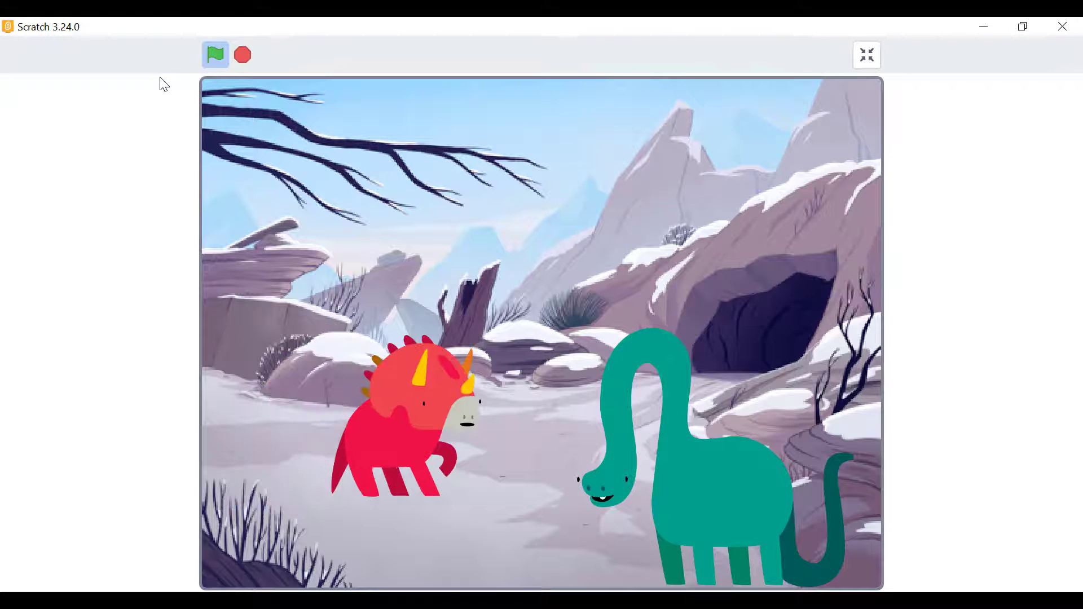
left_click(214, 54)
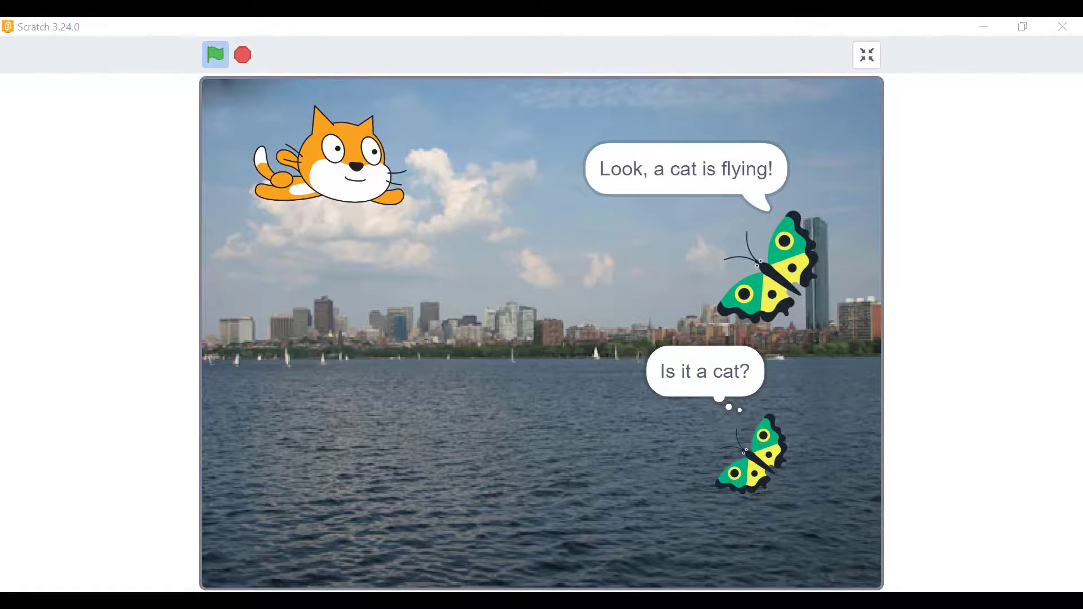
left_click(866, 54)
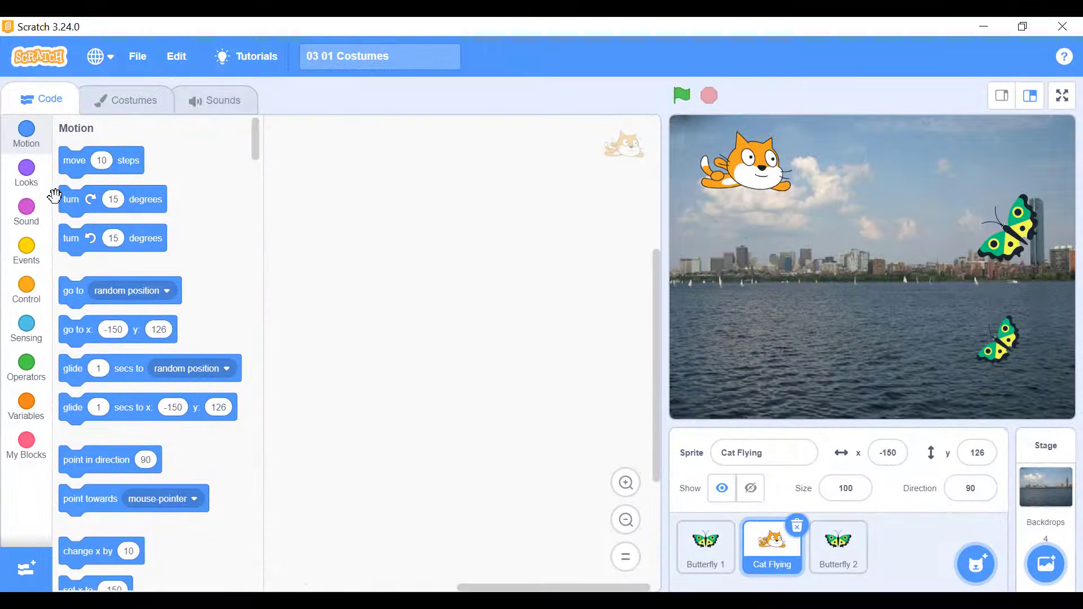
Drag a Looks block into the Cat sprite's code area.
left_click(26, 171)
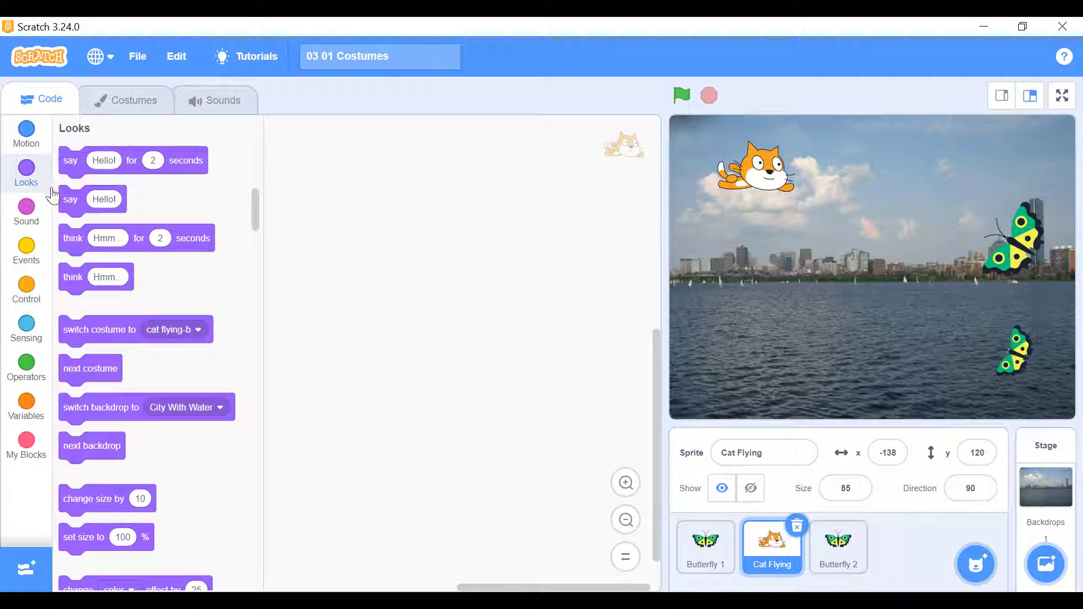
left_click_drag(92, 200, 401, 223)
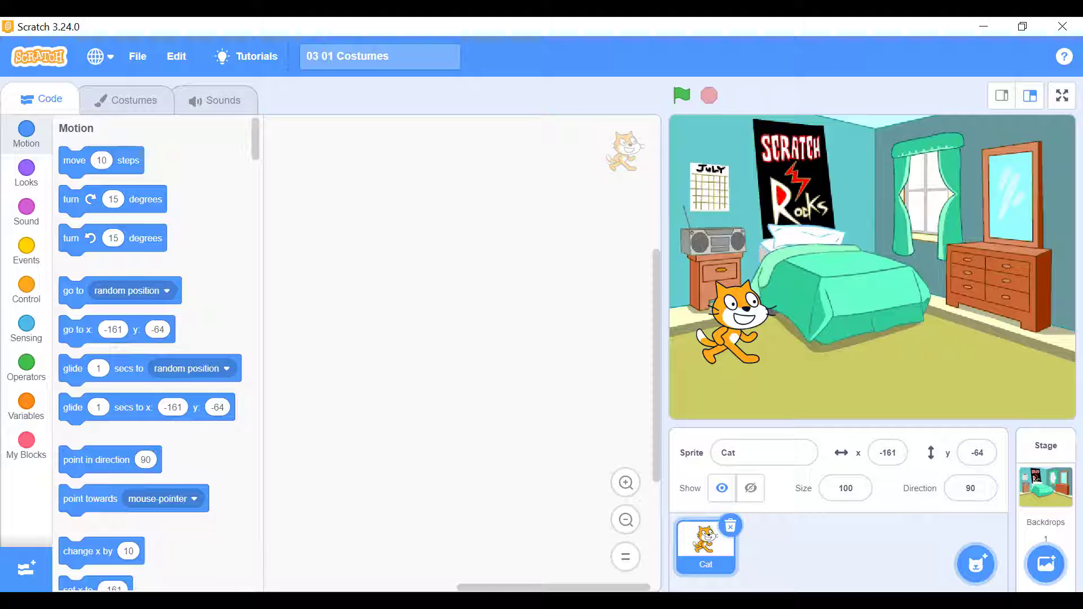
Give the Cat a change effect block set to the color effect.
left_click(26, 171)
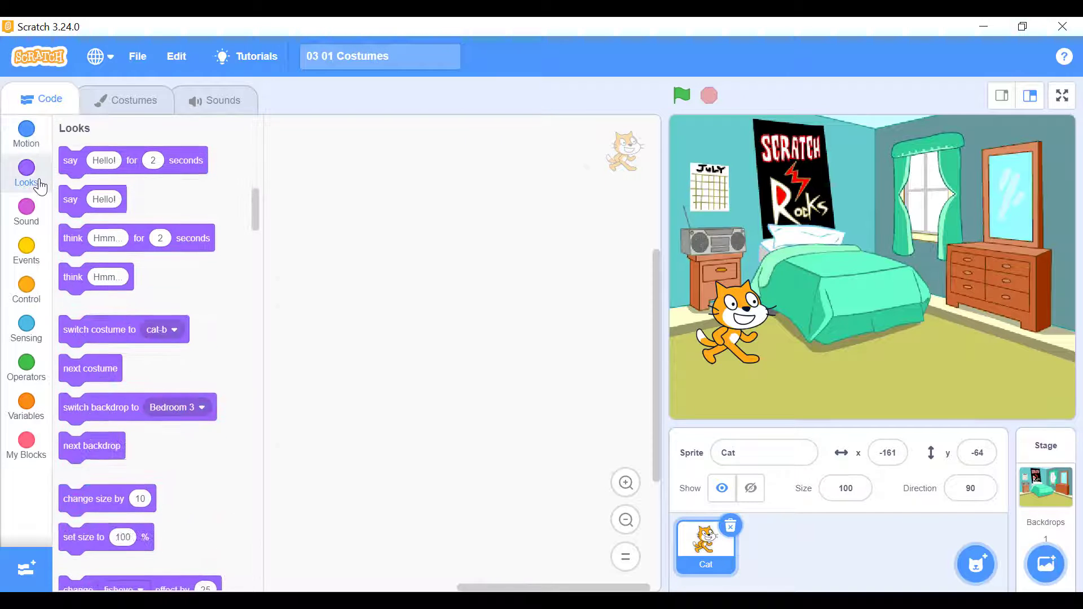
scroll("down", 3)
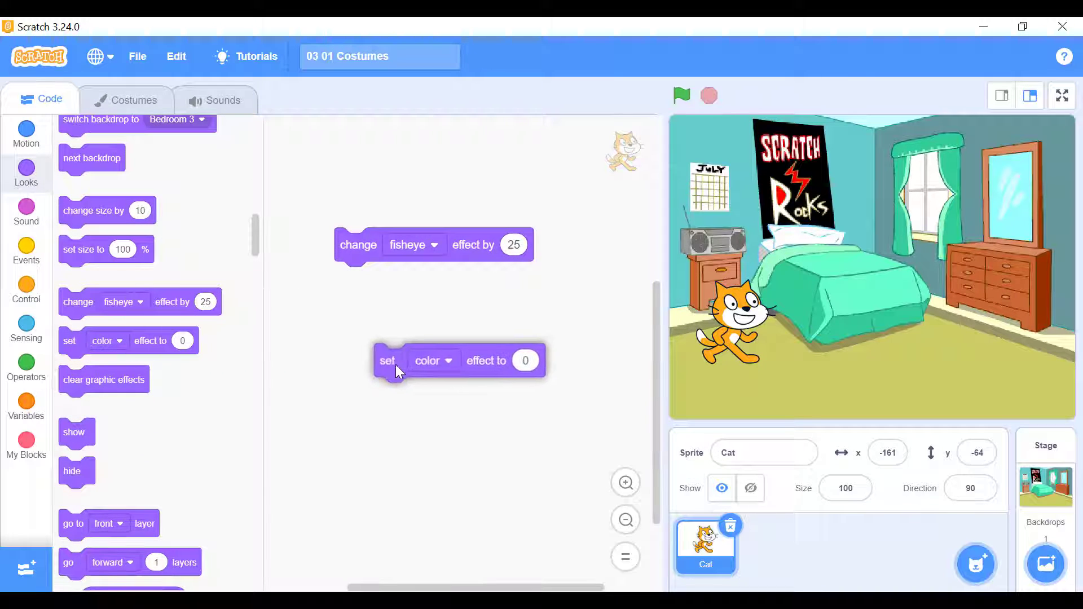
left_click(413, 245)
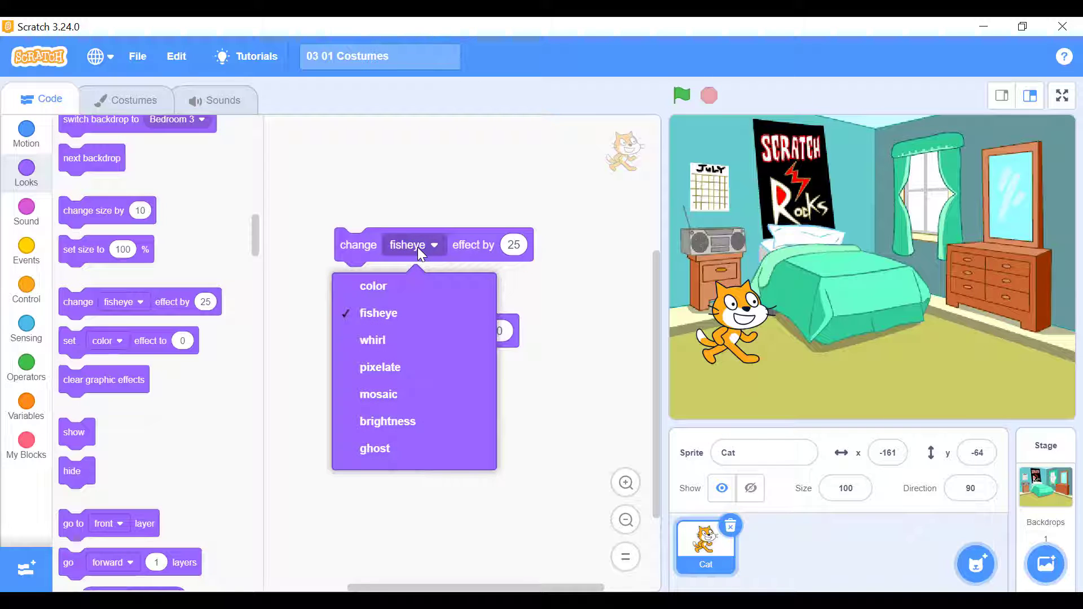
mouse_move(403, 282)
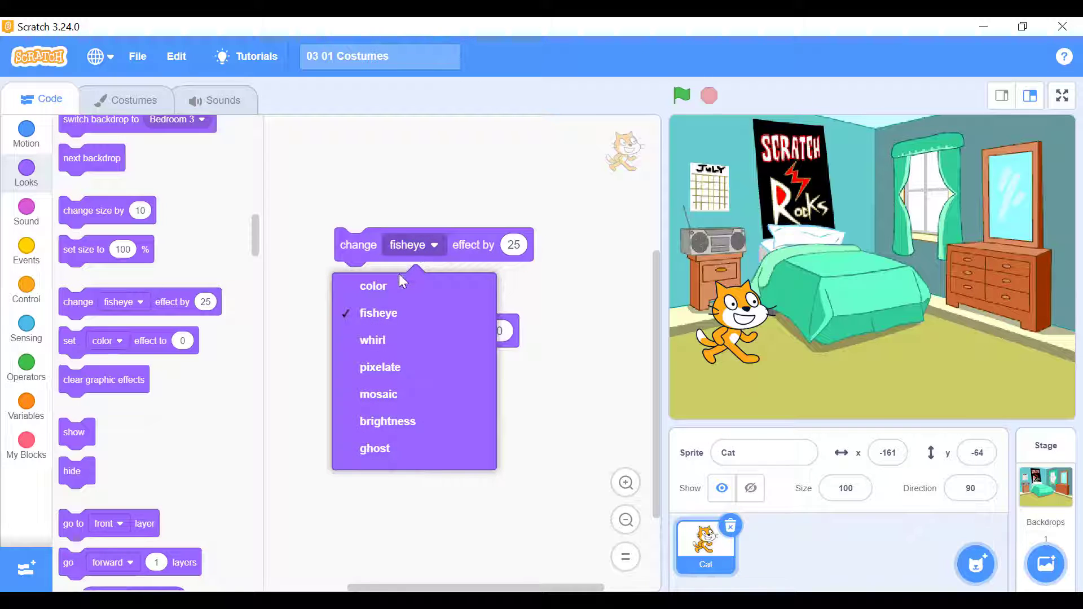
left_click(373, 285)
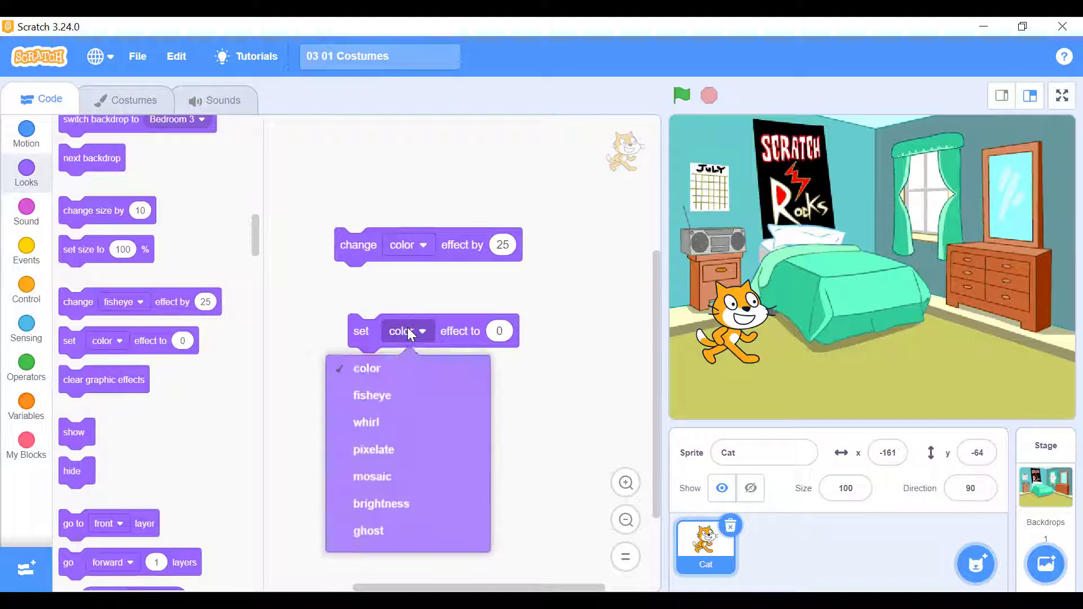
Give the Cat a set effect block set to the ghost effect.
left_click(368, 530)
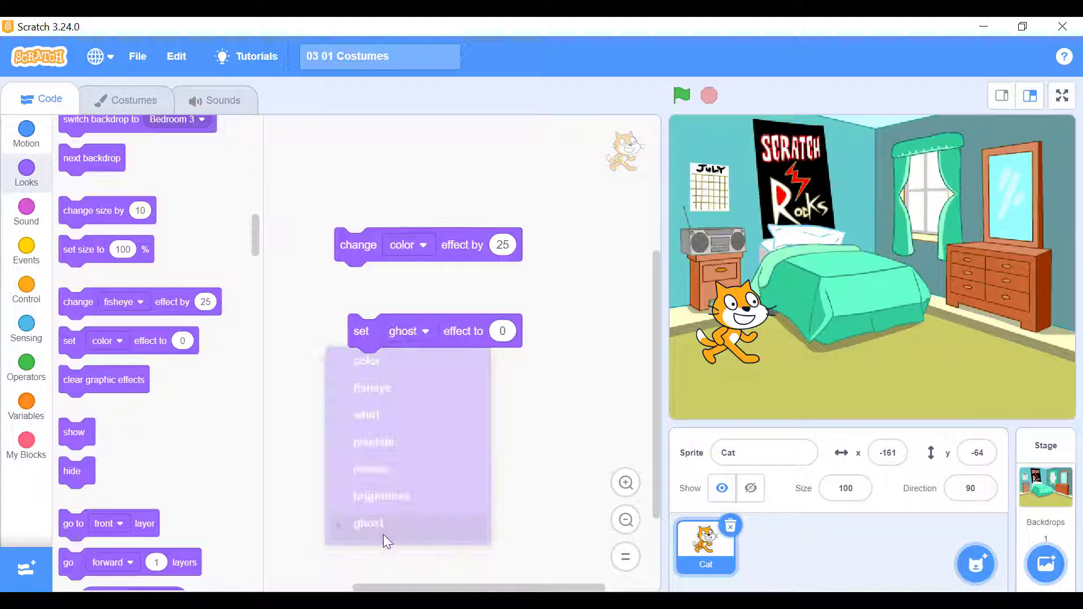
left_click(369, 522)
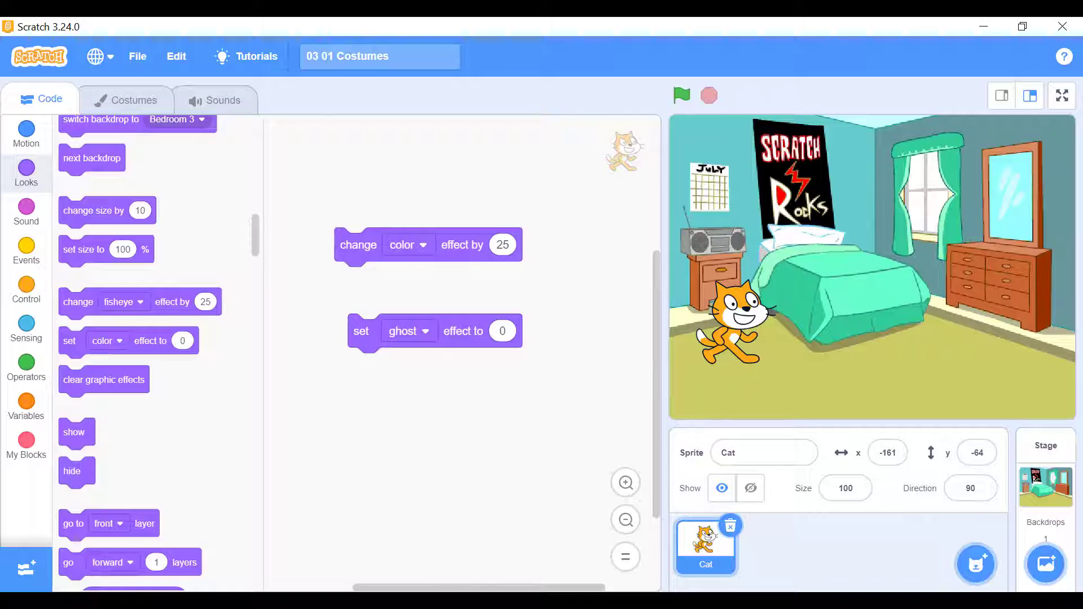
left_click(704, 545)
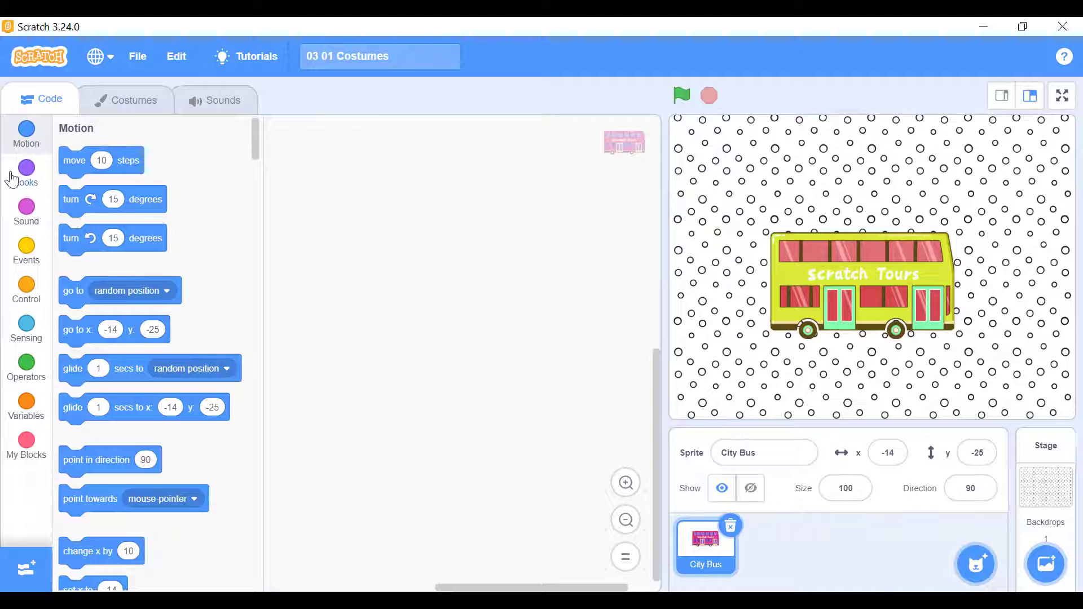
Add a change color effect block to City Bus, trying amounts 100 and 10 to turn it green.
left_click(26, 172)
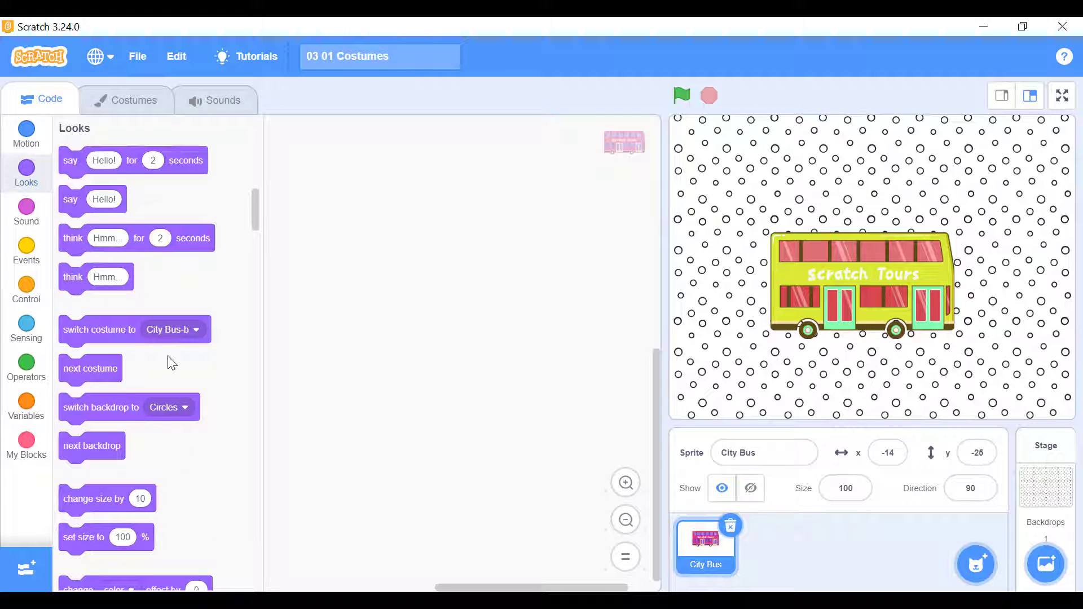
scroll("down", 3)
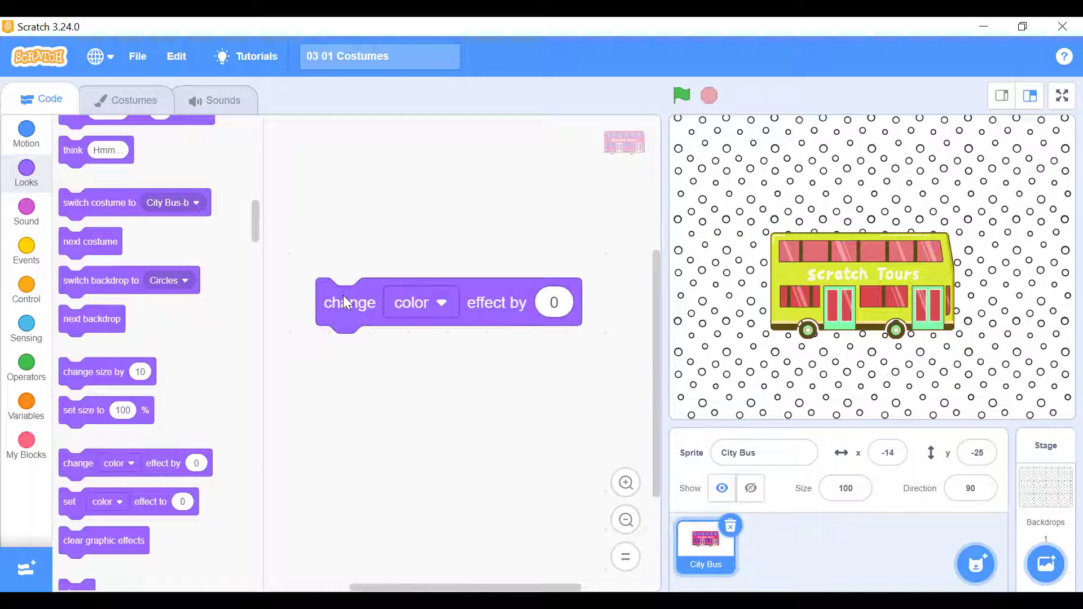
mouse_move(409, 318)
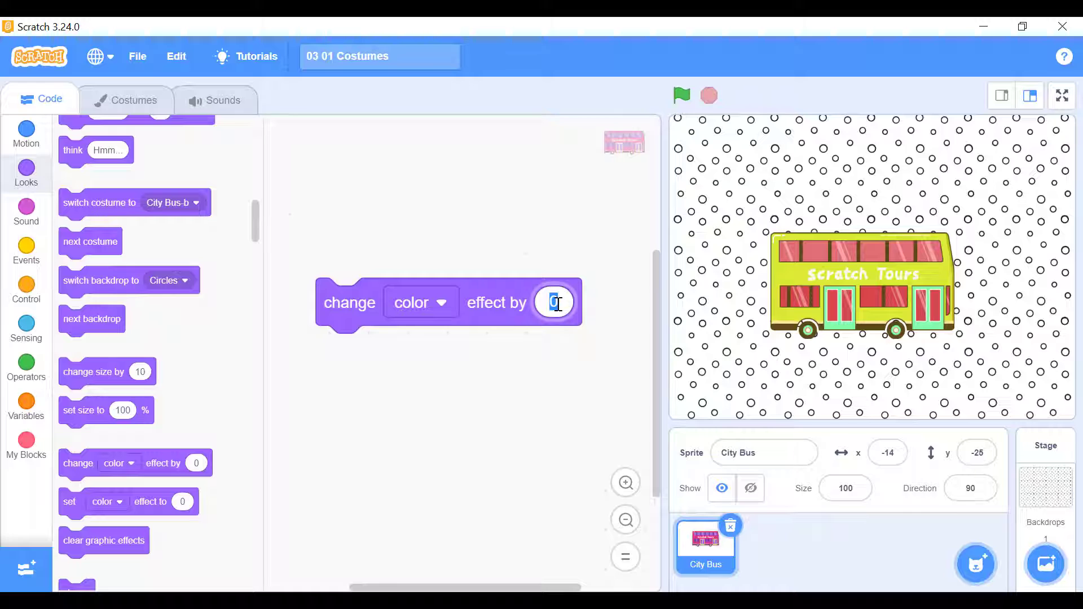
type("100")
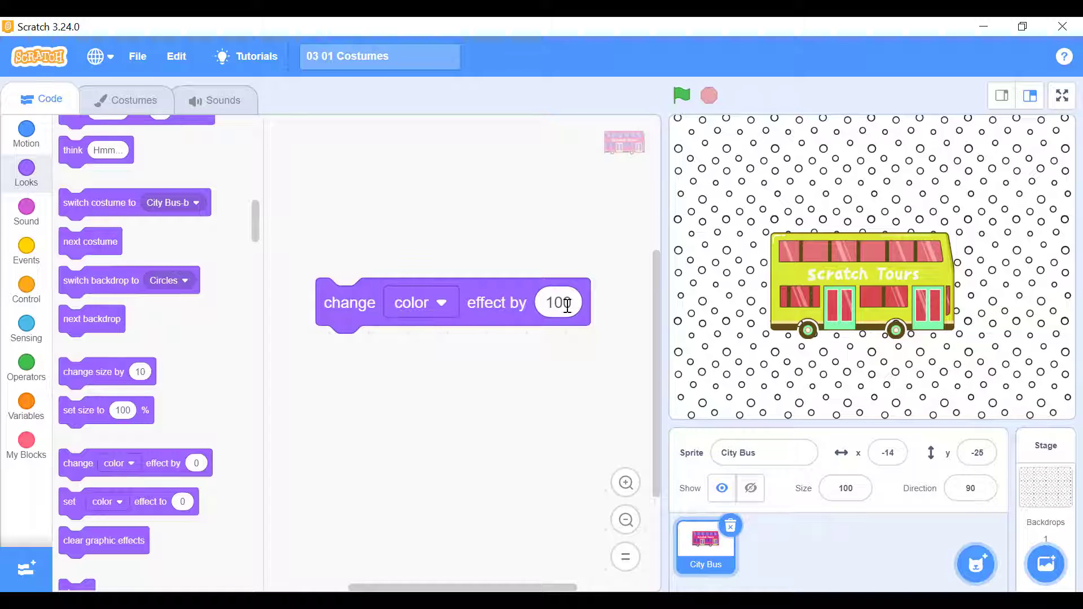
type("10")
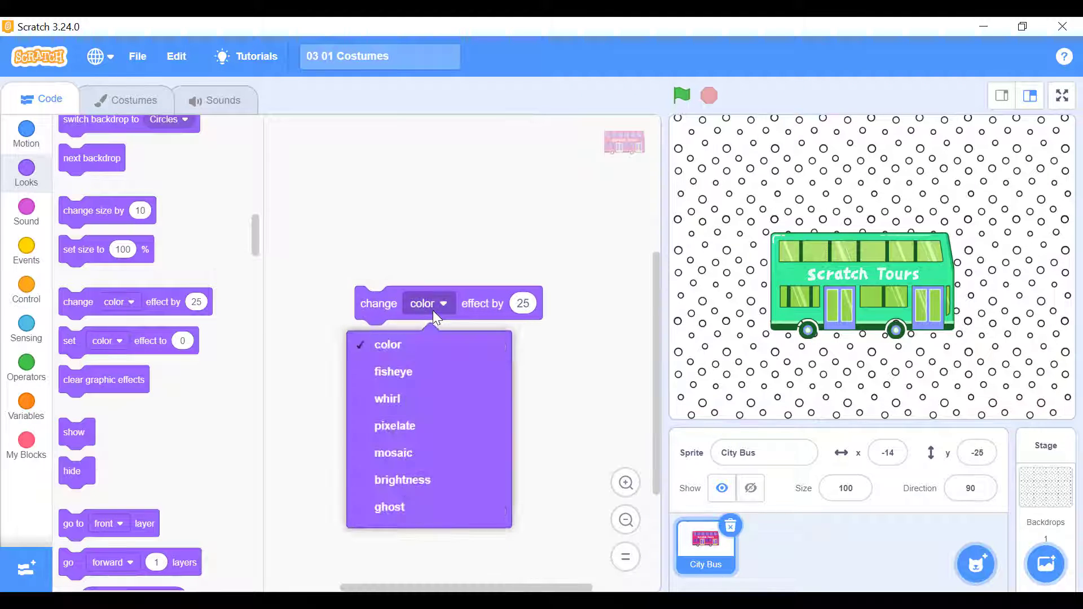
Switch the City Bus effect to whirl with amount 100 and run it.
left_click(393, 371)
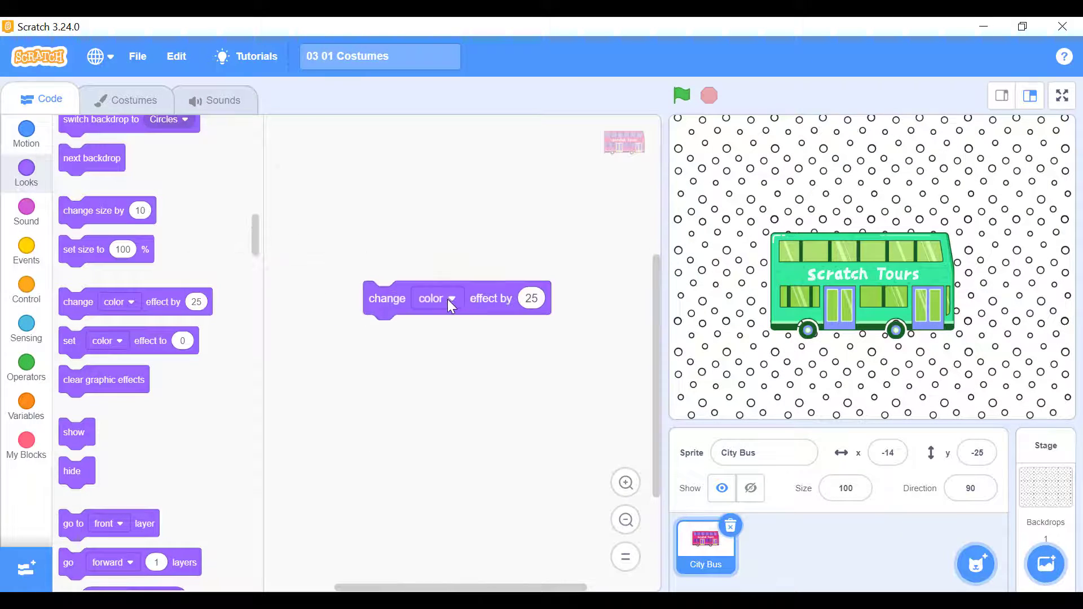
left_click(436, 298)
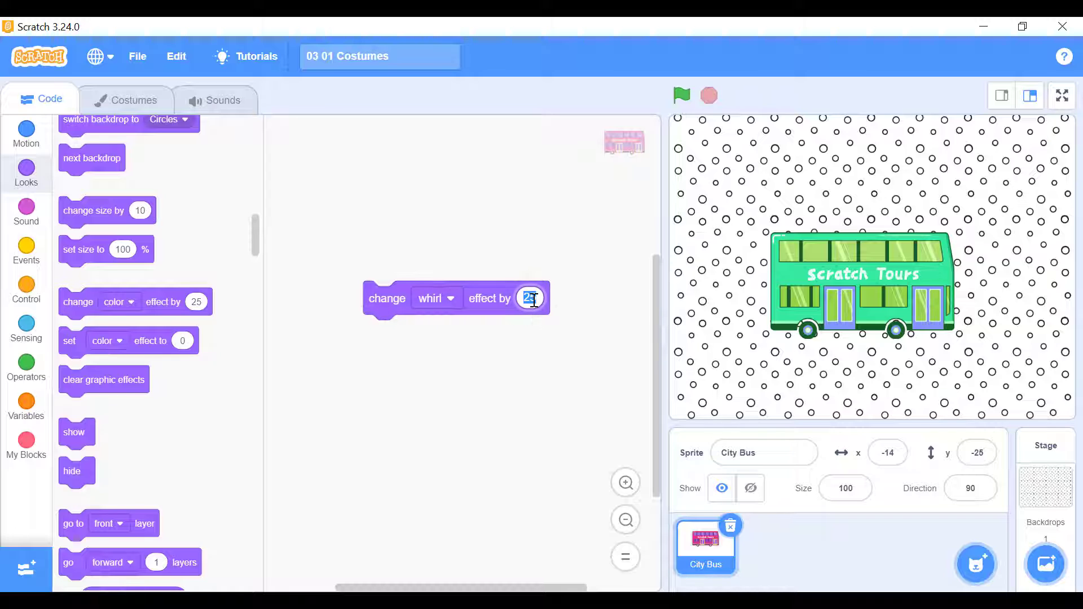
type("100")
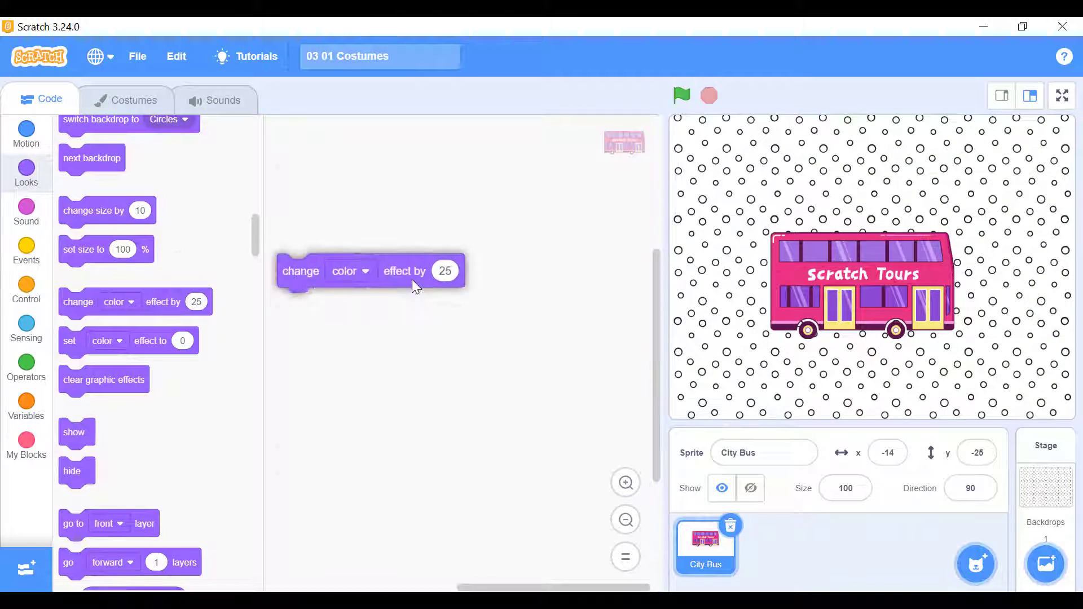
Switch the City Bus effect to pixelate with amount 75.
left_click(359, 270)
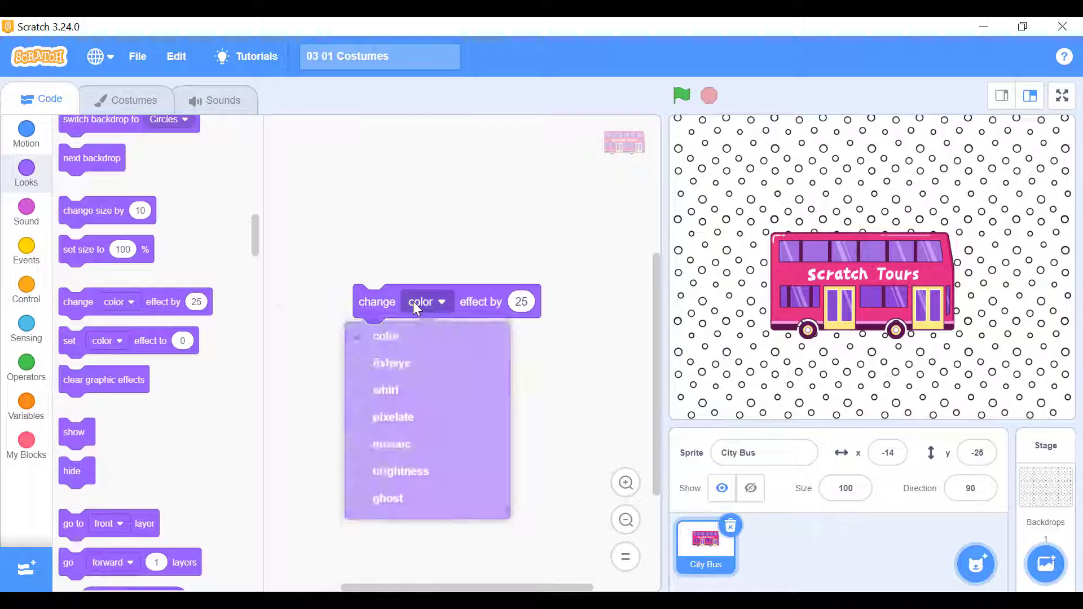
left_click(392, 418)
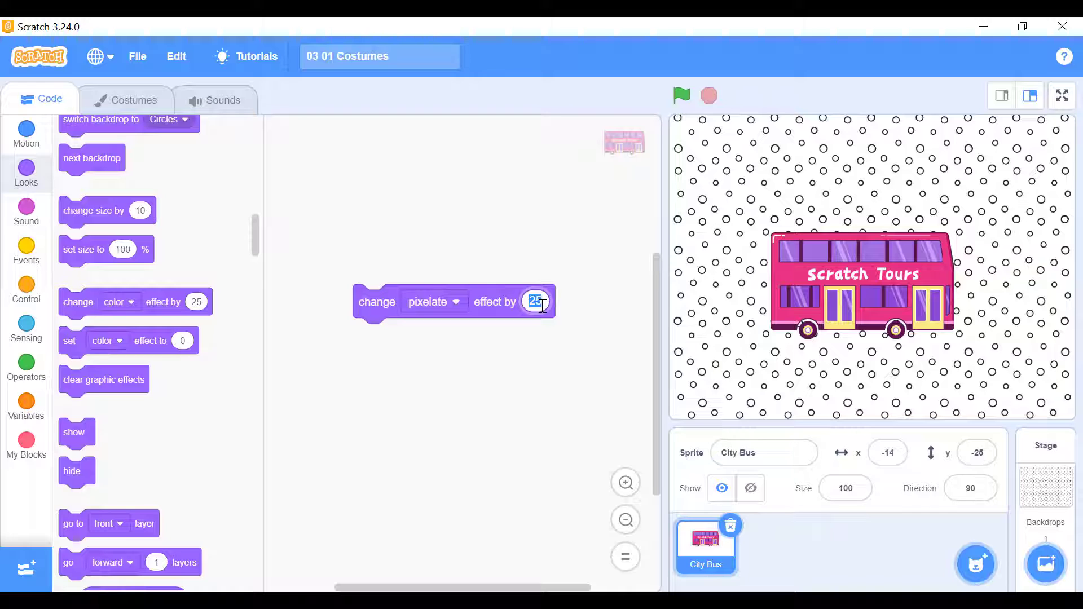
type("75")
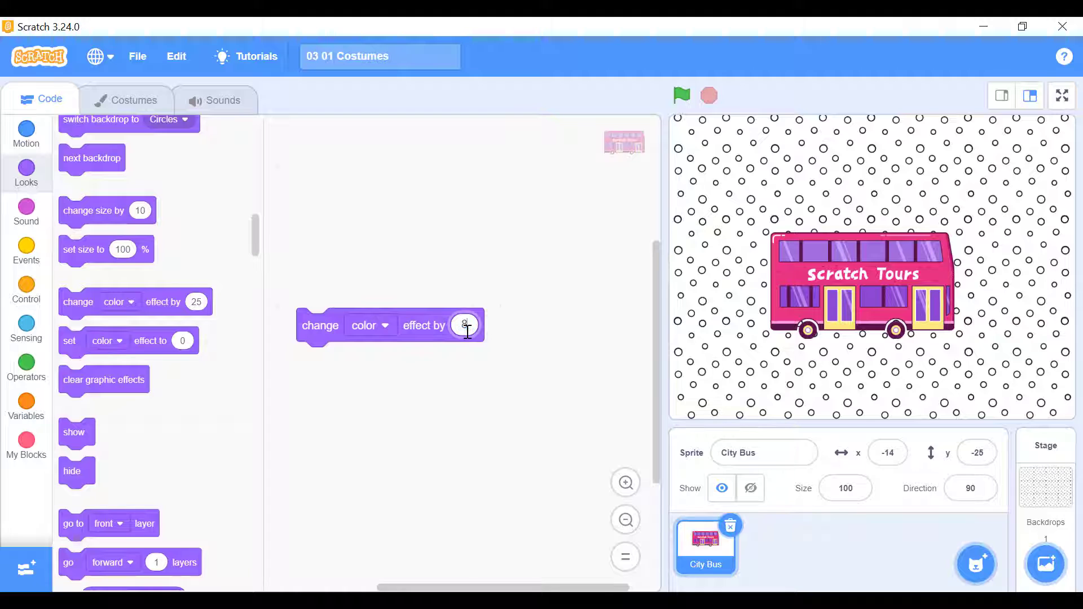
Switch the City Bus effect to mosaic.
left_click(371, 324)
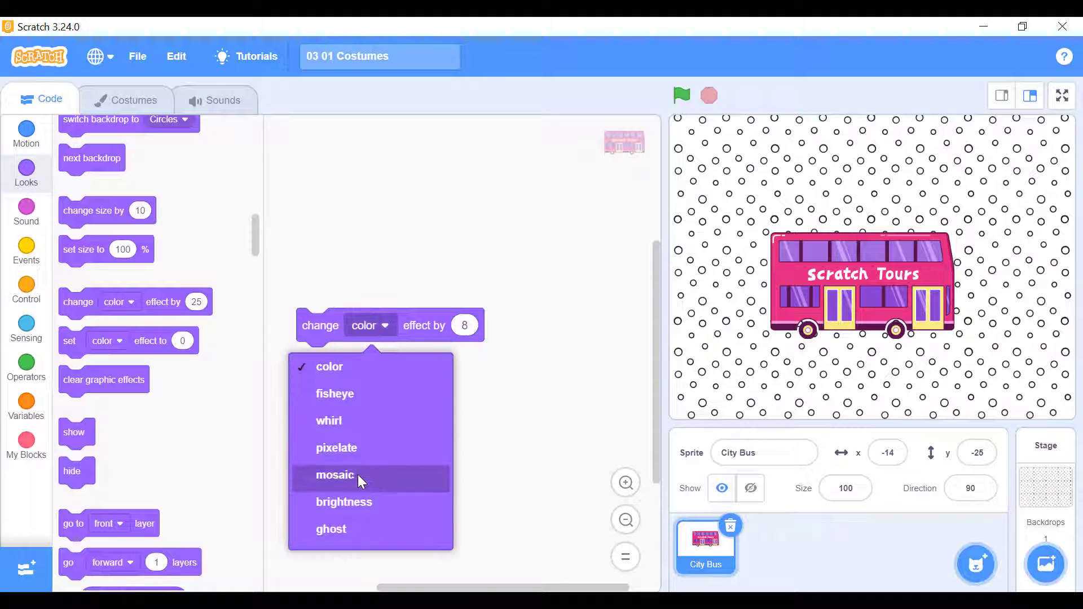
left_click(334, 475)
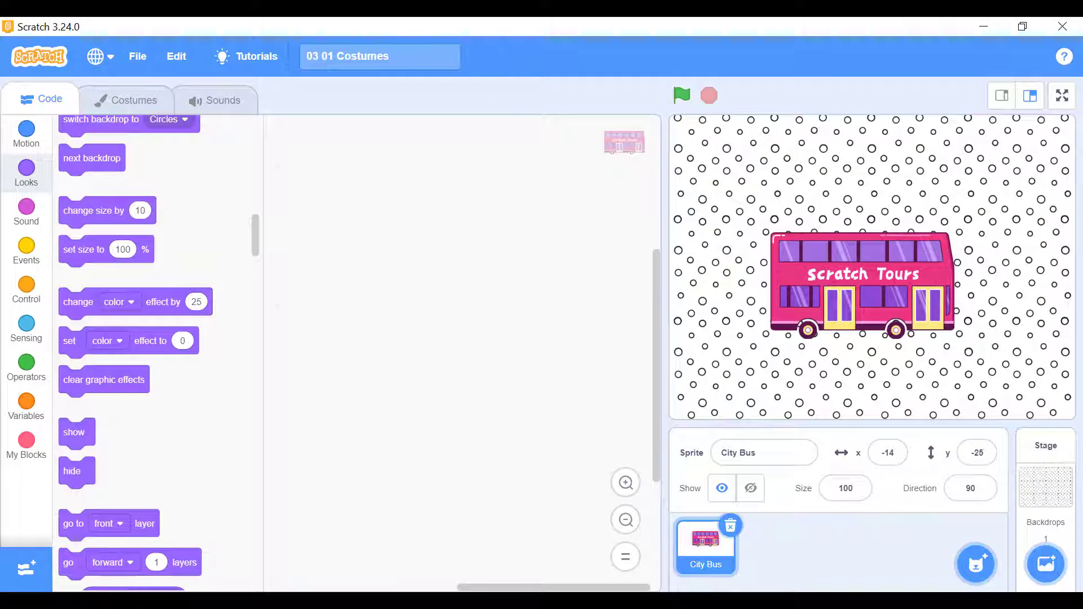
mouse_move(91, 304)
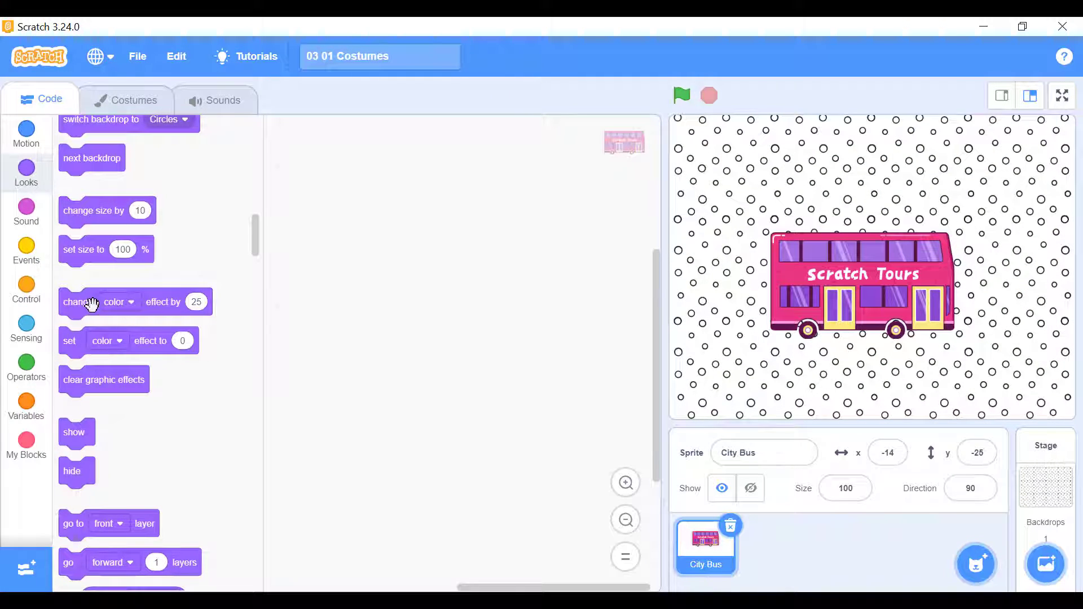
Add another change effect by 25 block to the City Bus code and set it to brightness.
left_click(407, 293)
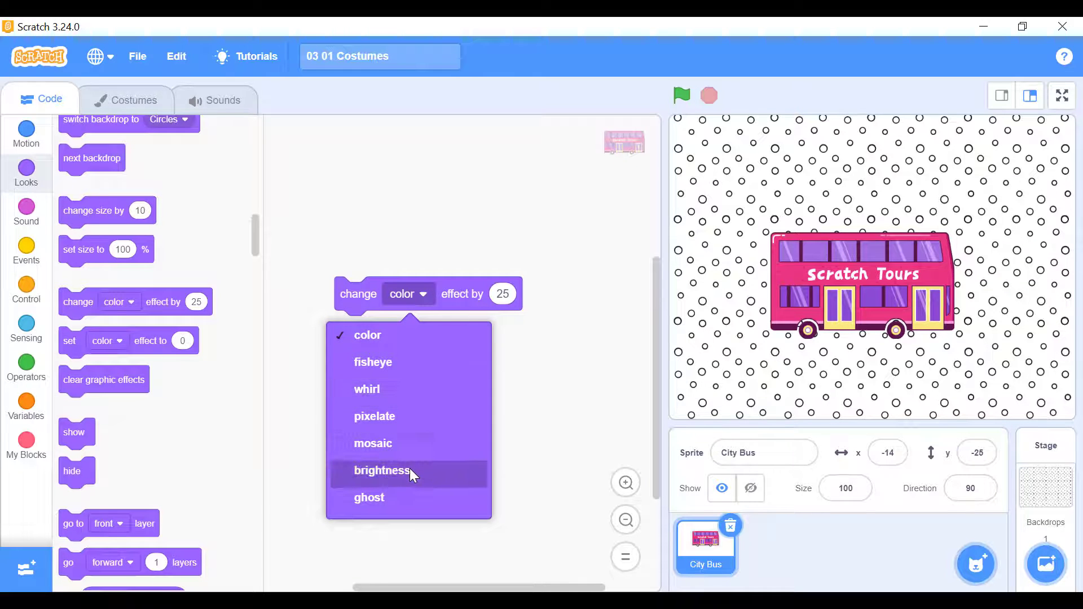
left_click(380, 470)
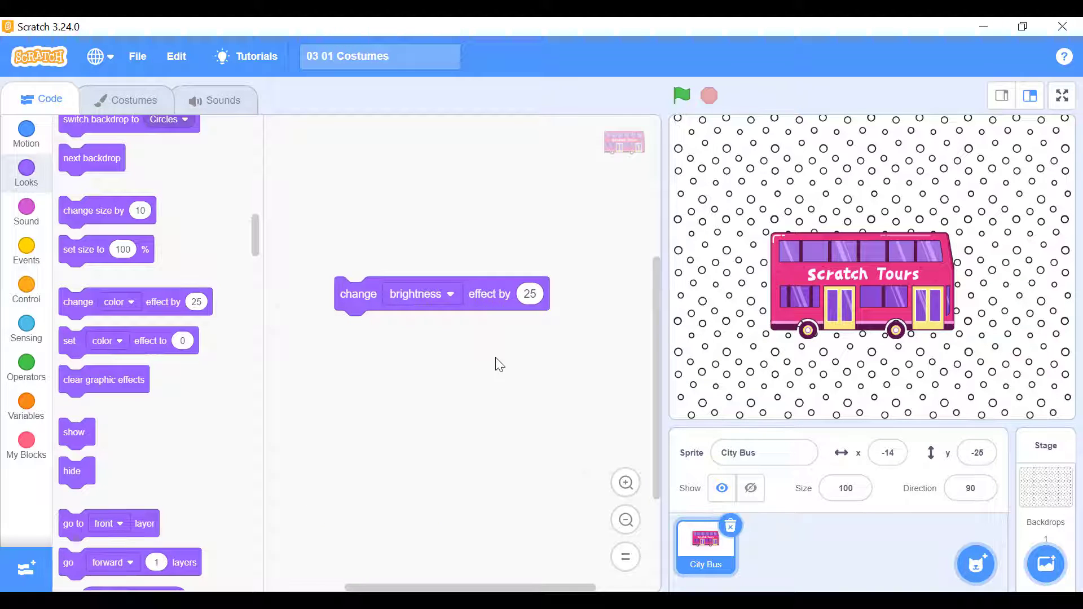
mouse_move(468, 319)
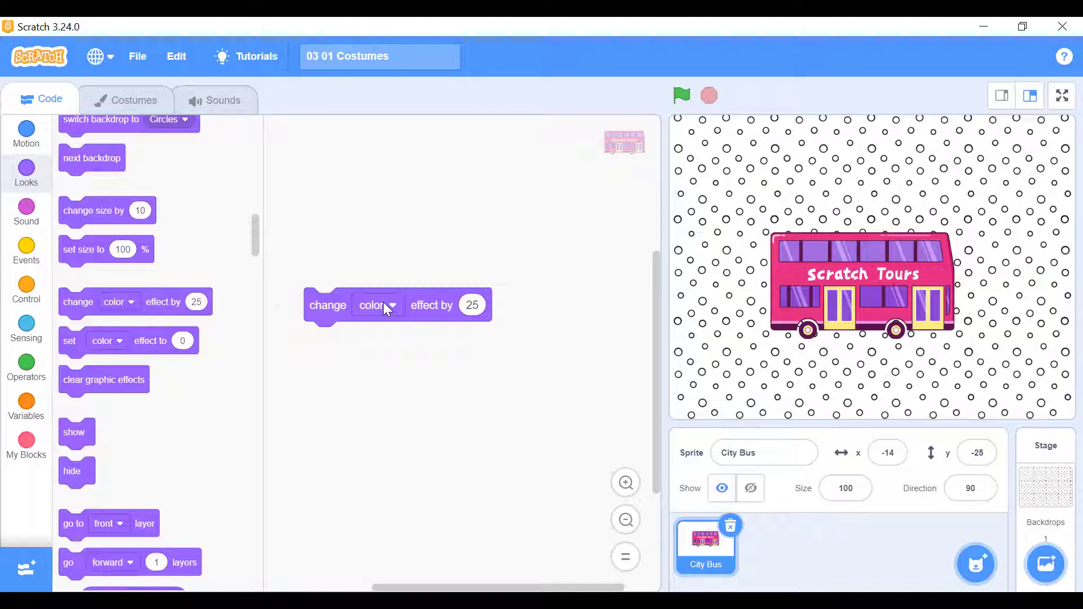
Choose brightness from the graphic-effect dropdown before moving to the cat project.
left_click(377, 305)
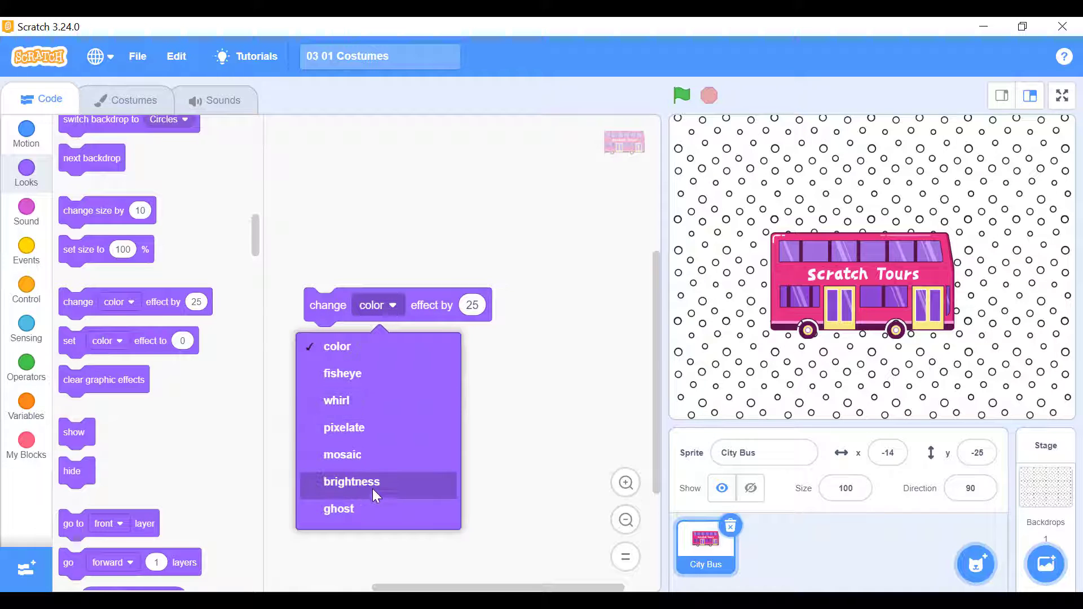
left_click(338, 509)
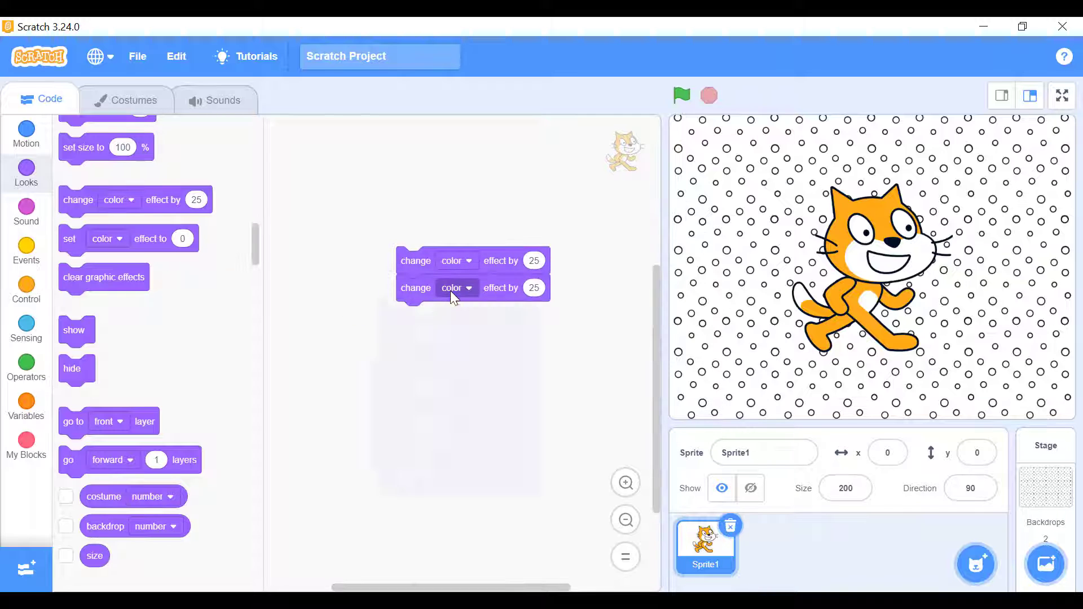
Set the cat's second effect block to mosaic and choose an effect for a third block.
left_click(458, 288)
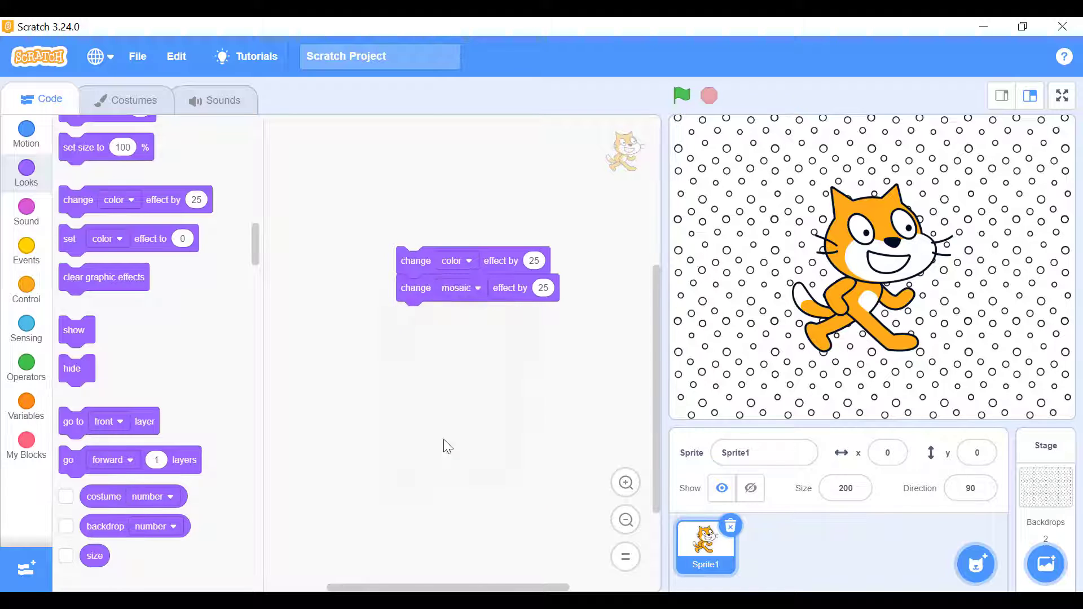
left_click(457, 314)
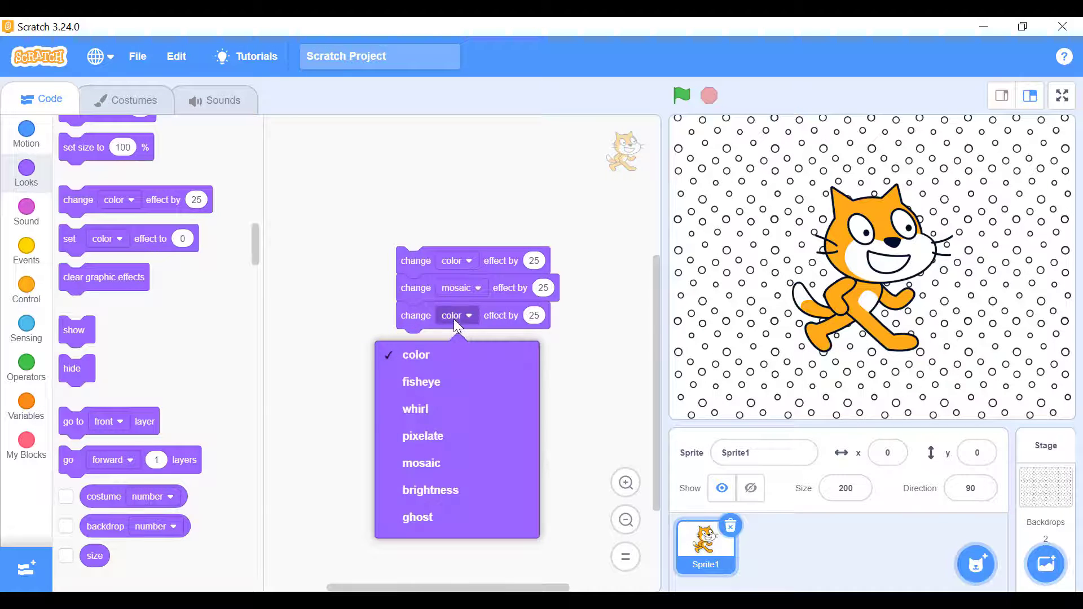
left_click(422, 435)
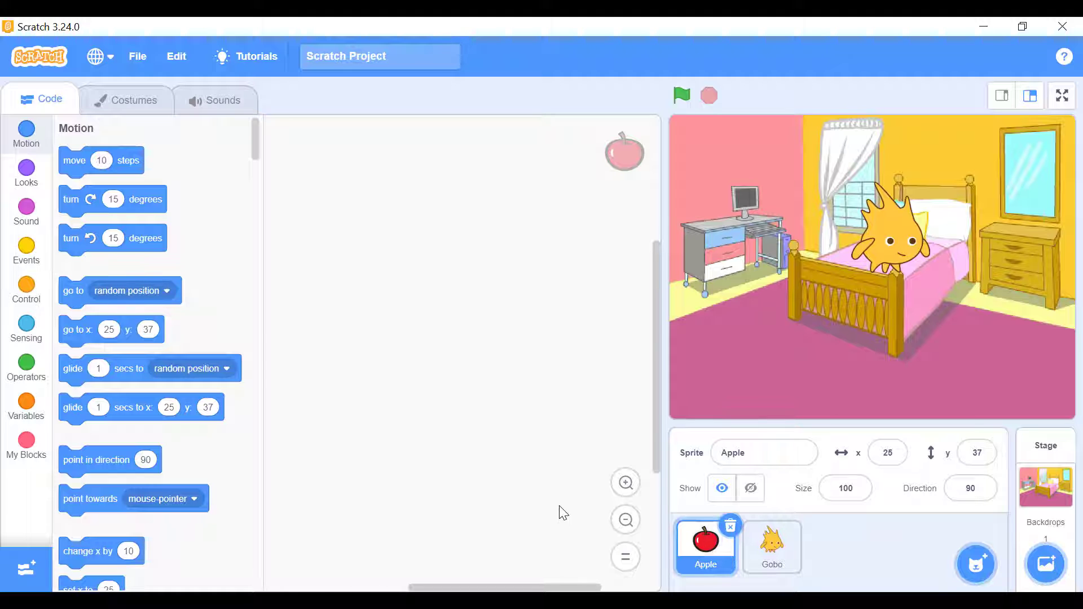
mouse_move(26, 170)
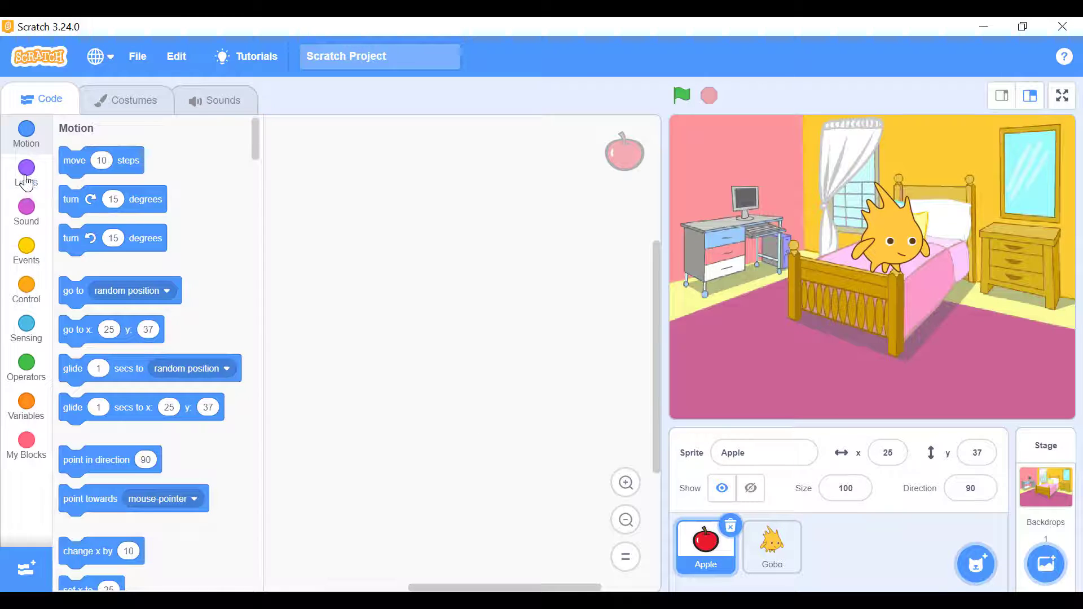
Bring the Apple to the front with a go to front layer block from Looks.
left_click(26, 173)
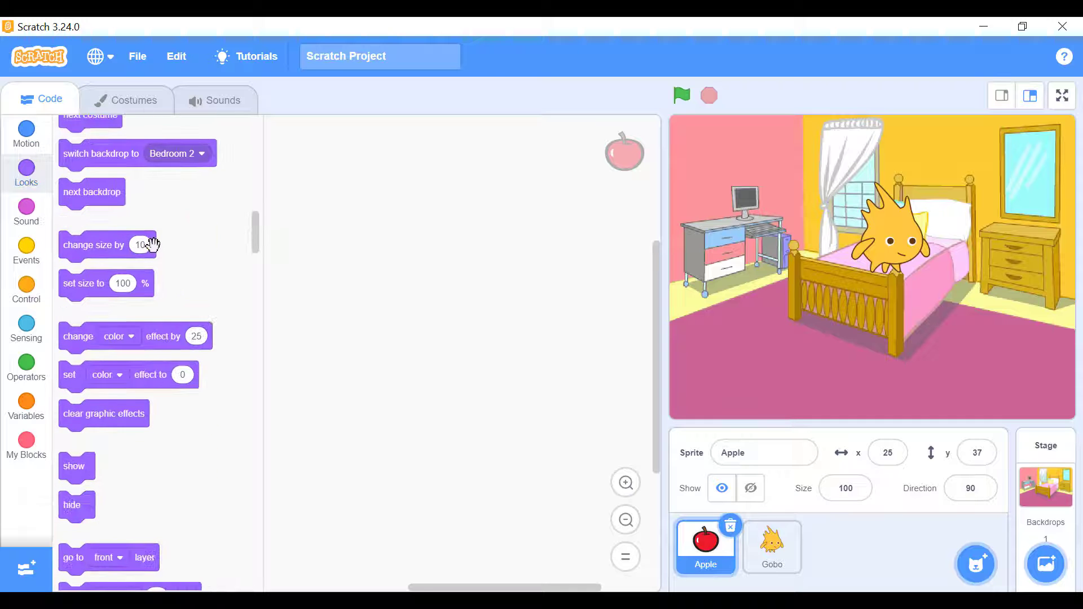
scroll("down", 3)
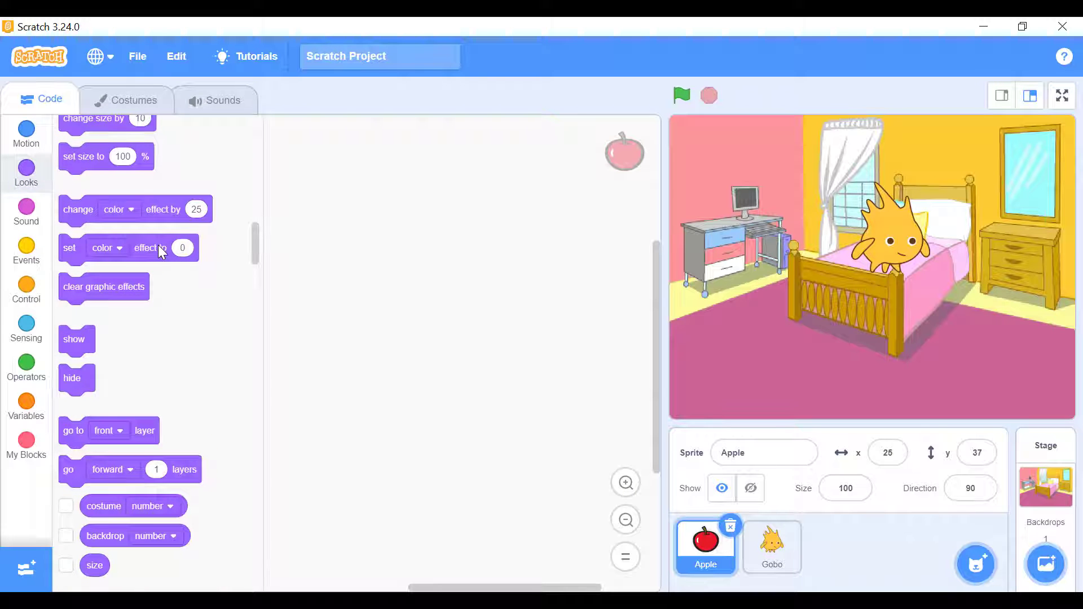
scroll("down", 3)
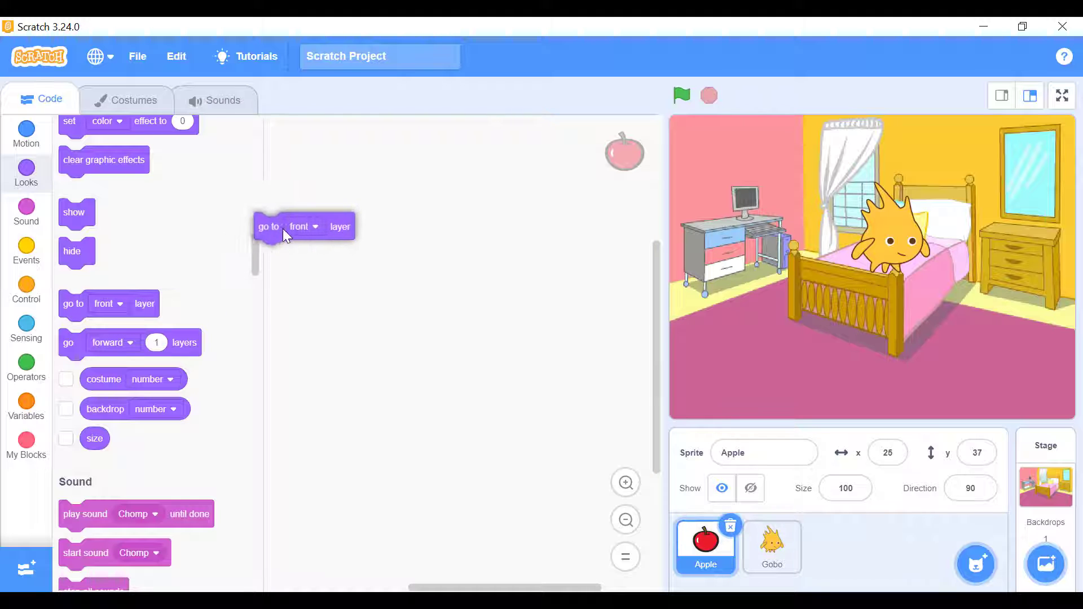
left_click_drag(269, 226, 395, 220)
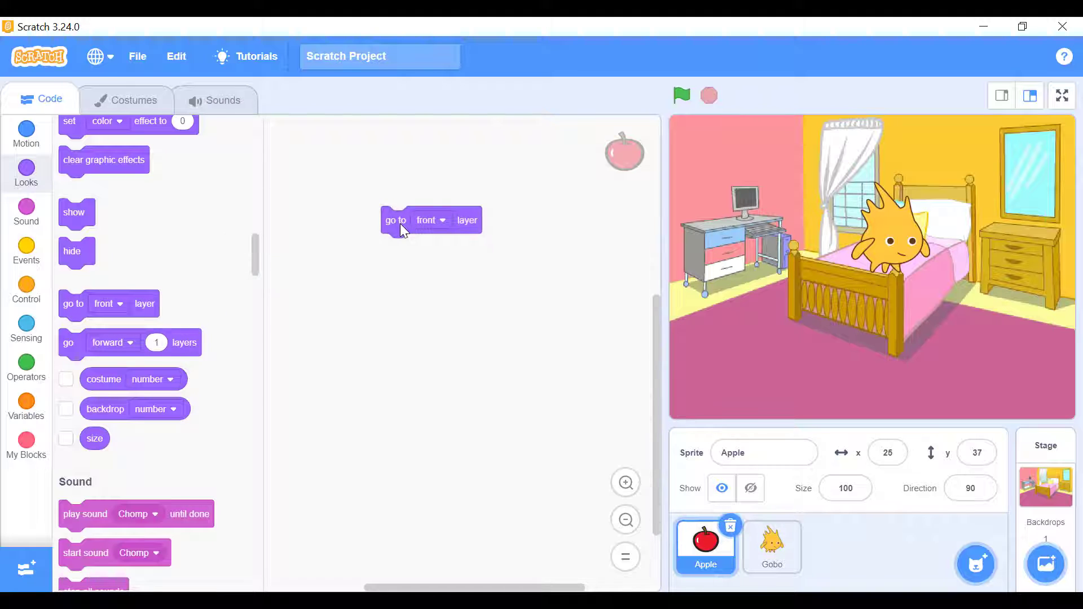
left_click(430, 220)
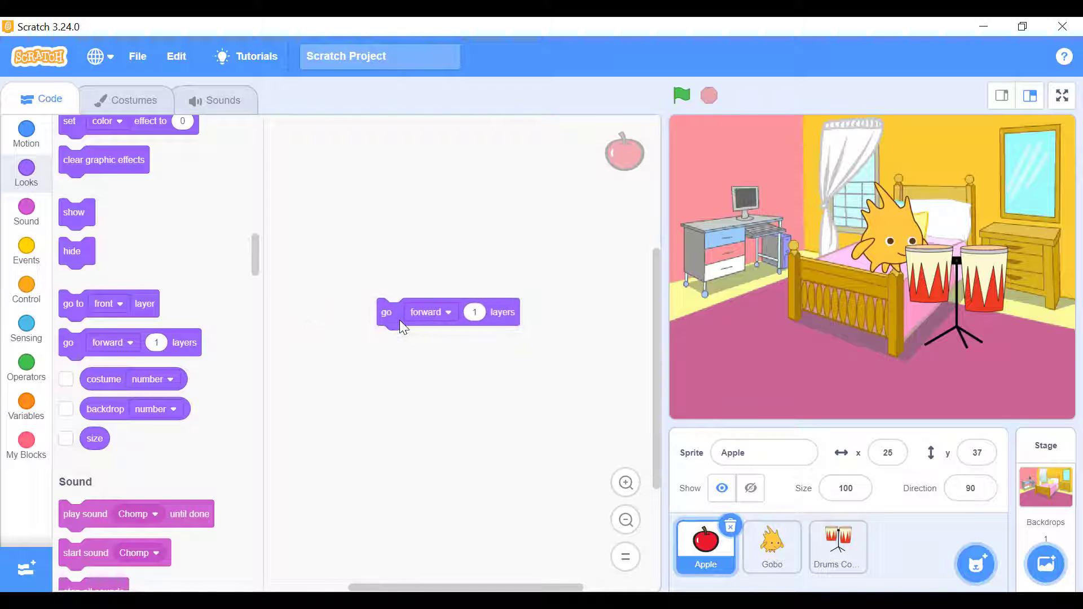
Move the Apple forward 1 layer, then switch the block's direction to backward.
left_click(386, 311)
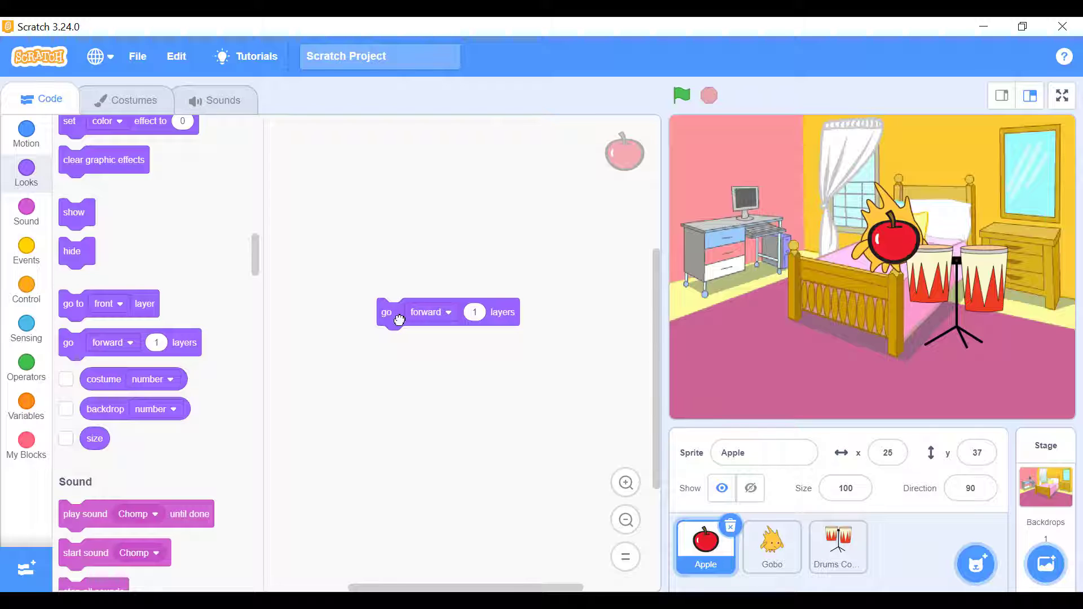
left_click(429, 312)
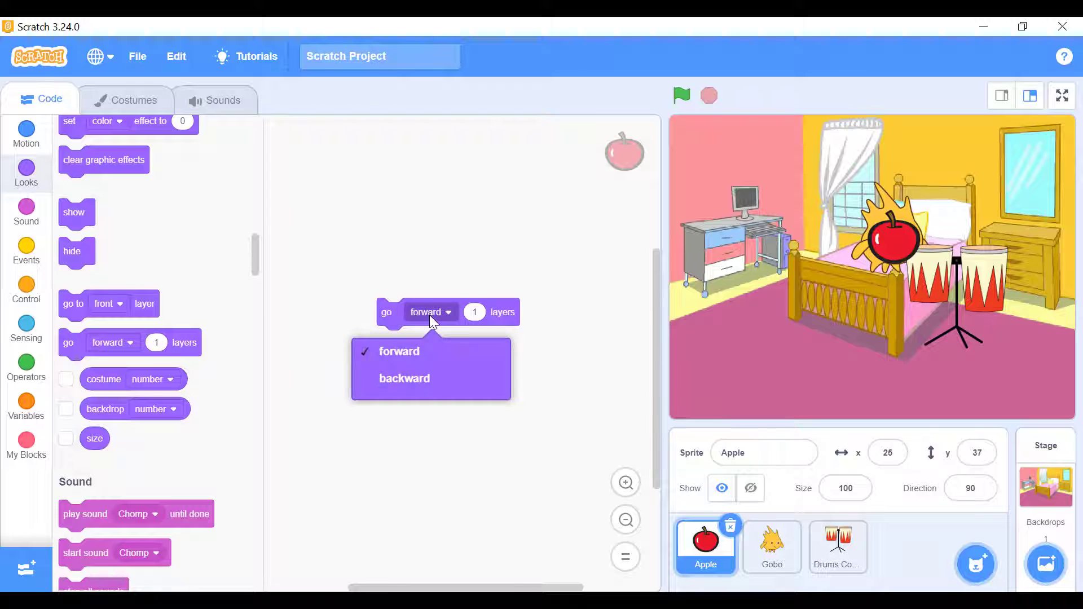
left_click(404, 377)
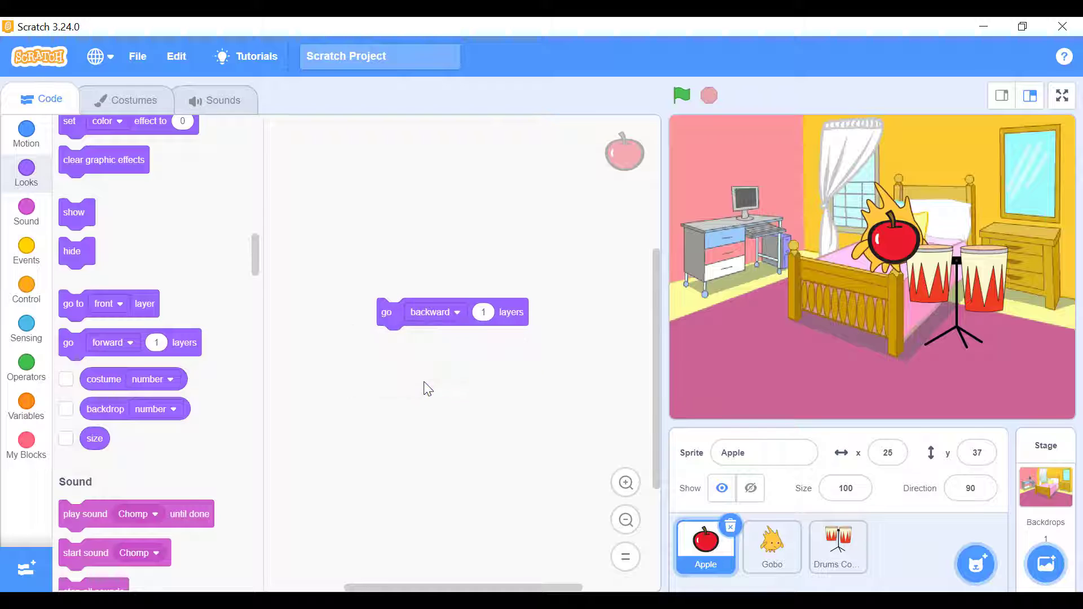